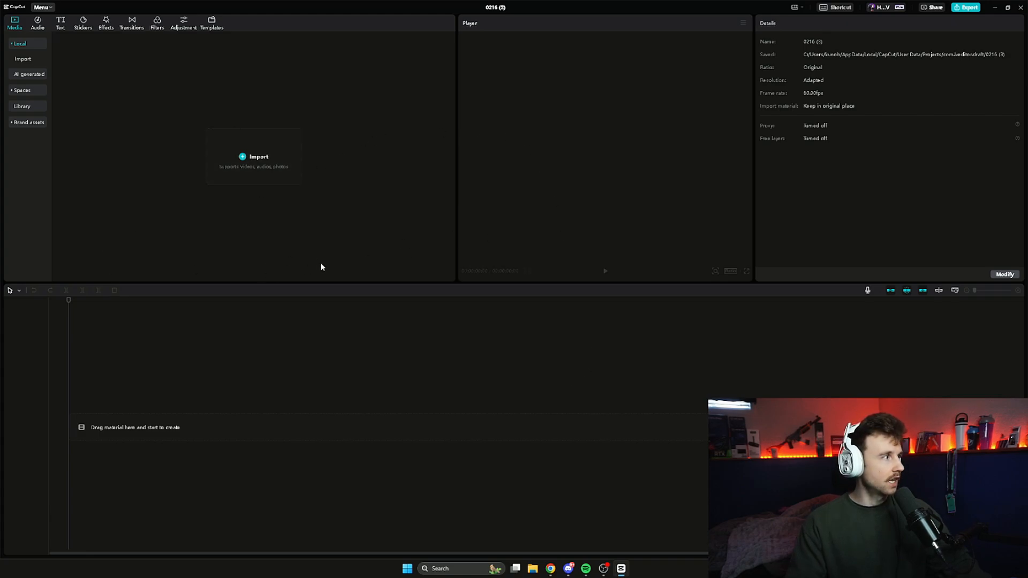
mouse_move(446, 153)
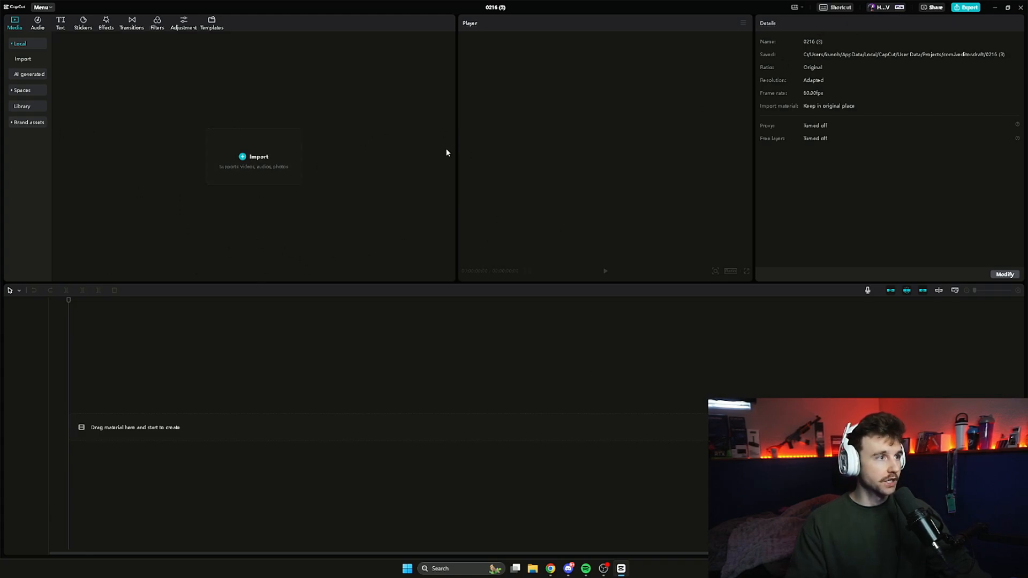
- Browse the Templates library, then switch to the Filters library
left_click(211, 21)
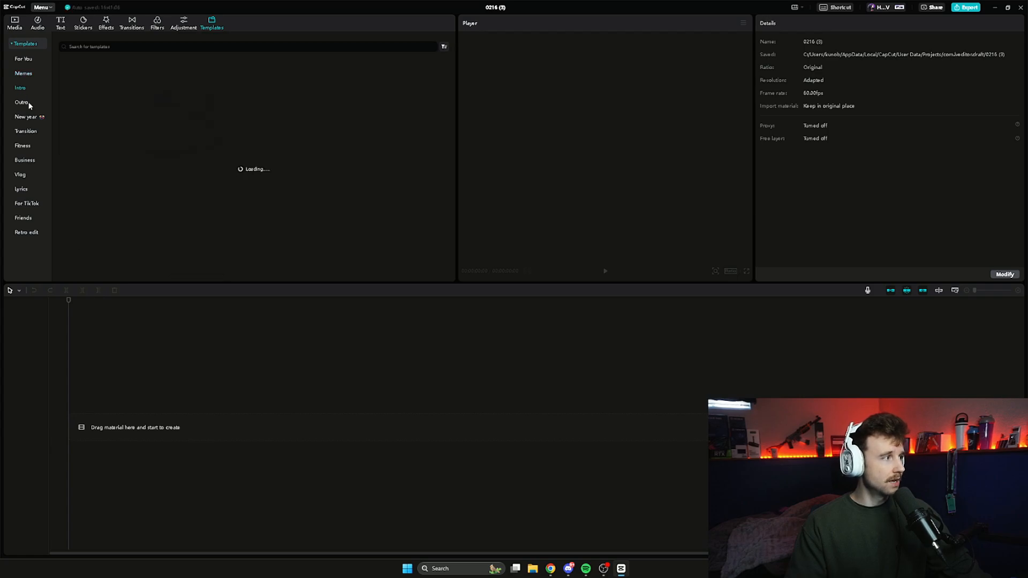
left_click(21, 102)
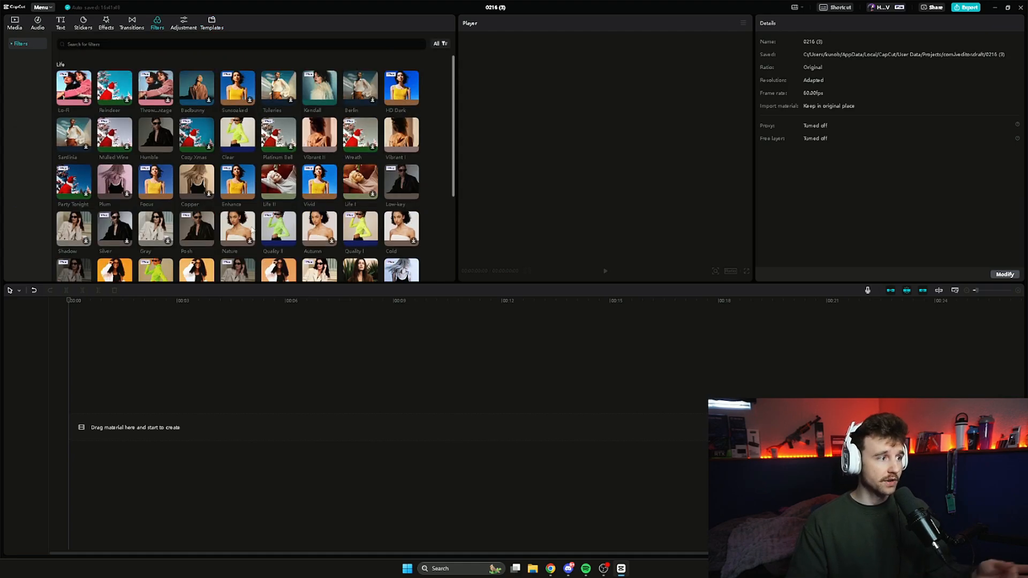
- Browse the Basic and Trending transitions, then switch to the Effects library
scroll("down", 3)
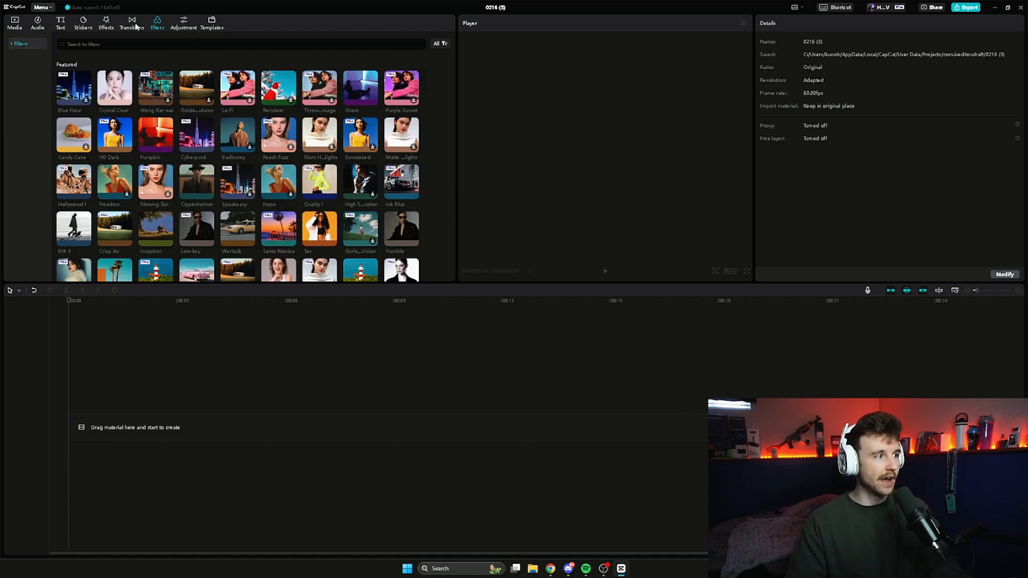
left_click(131, 22)
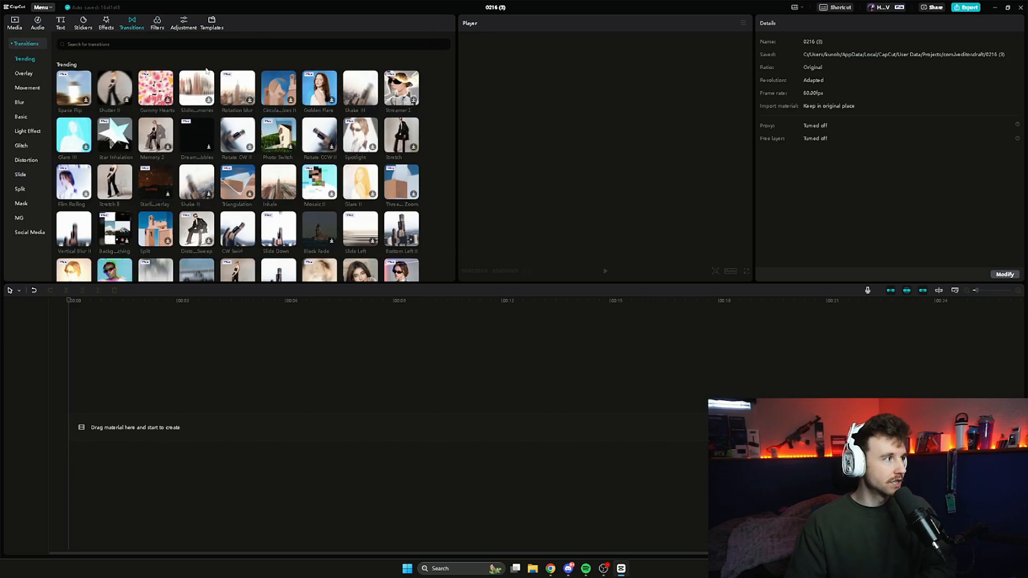
scroll("down", 3)
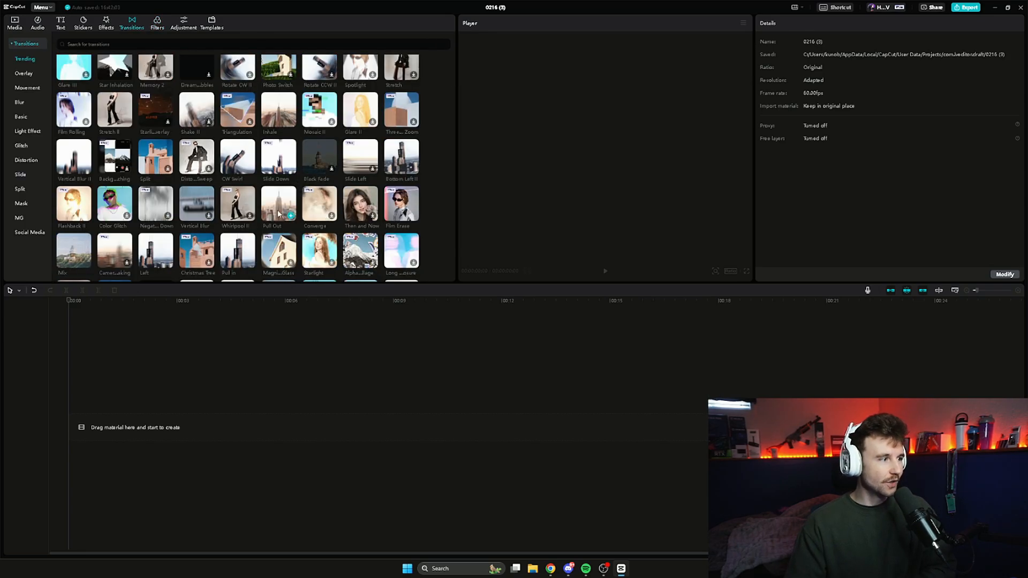
left_click(27, 160)
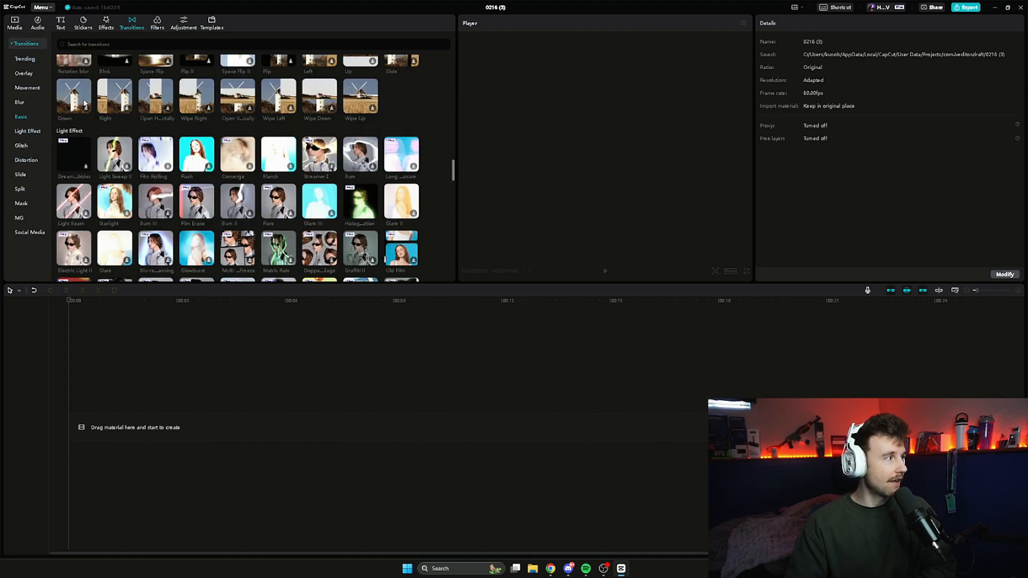
left_click(24, 59)
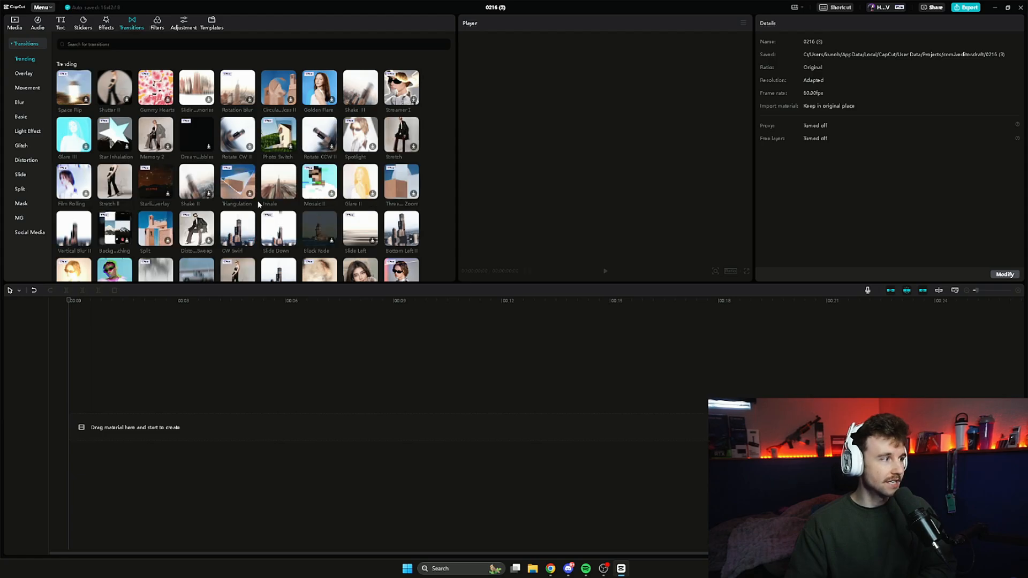
scroll("down", 3)
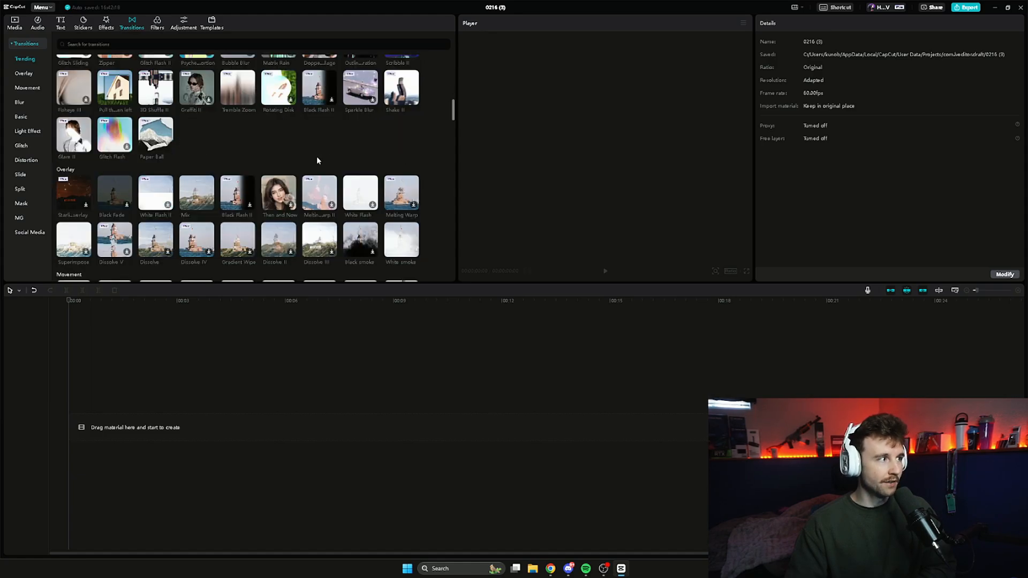
left_click(106, 21)
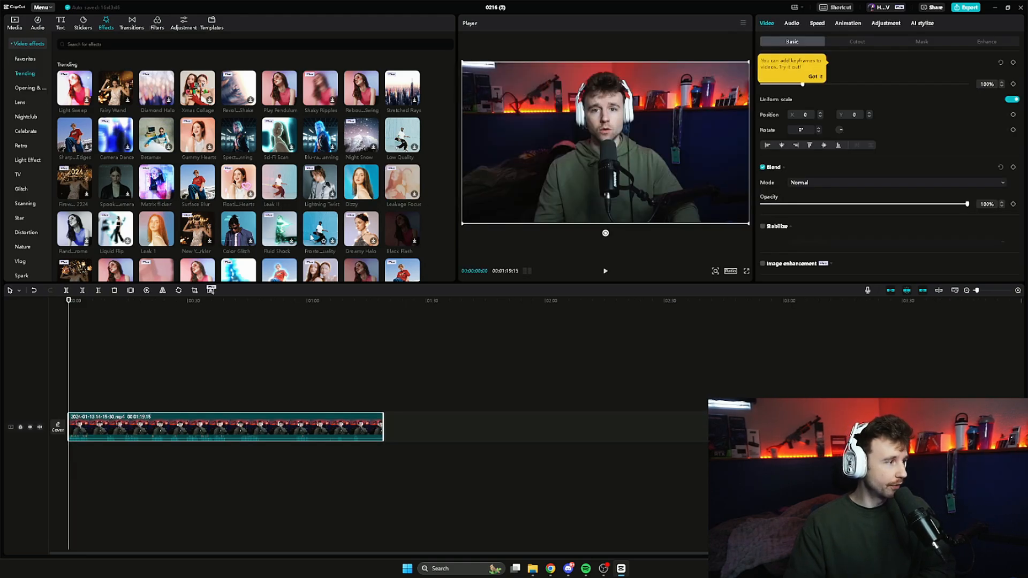
- Apply and preview the Lightning Crack effect, then scroll through the Body effects
scroll("down", 3)
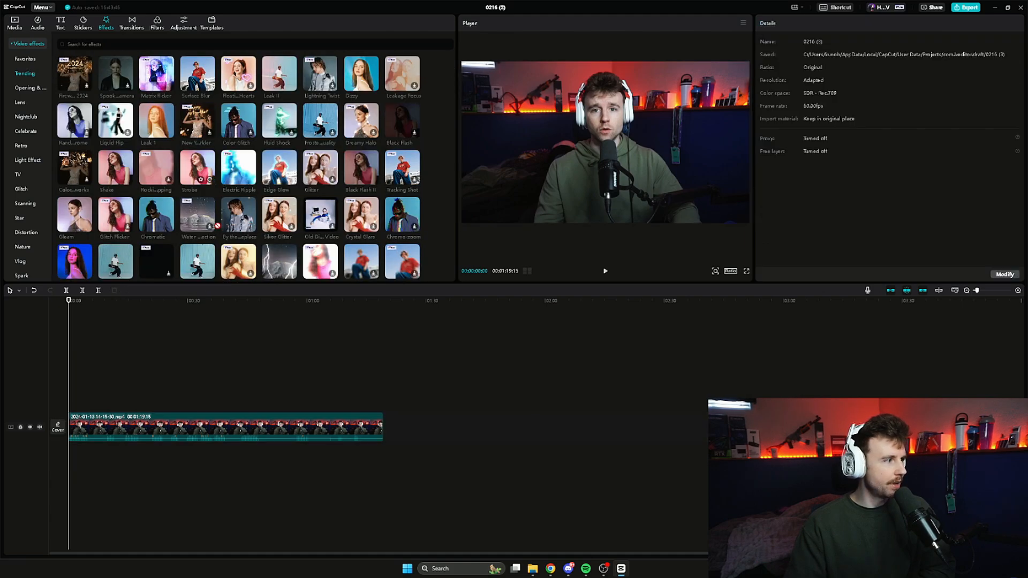
double_click(196, 167)
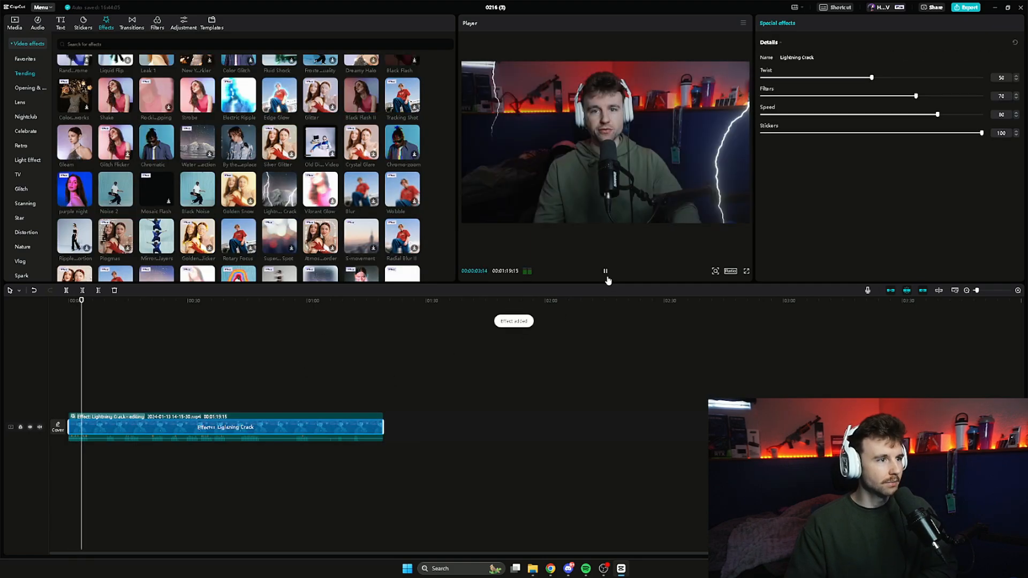
left_click(604, 271)
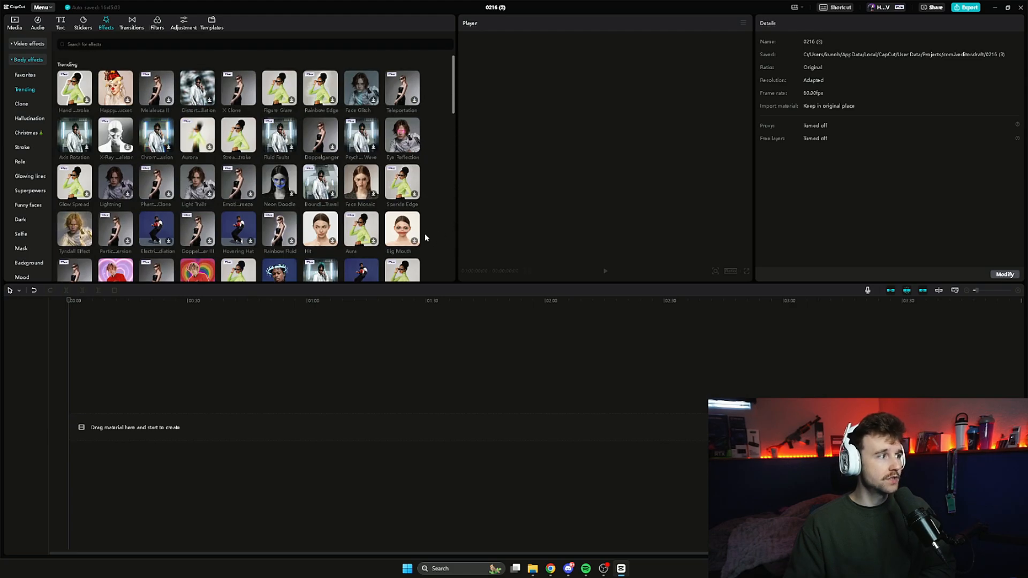
scroll("down", 3)
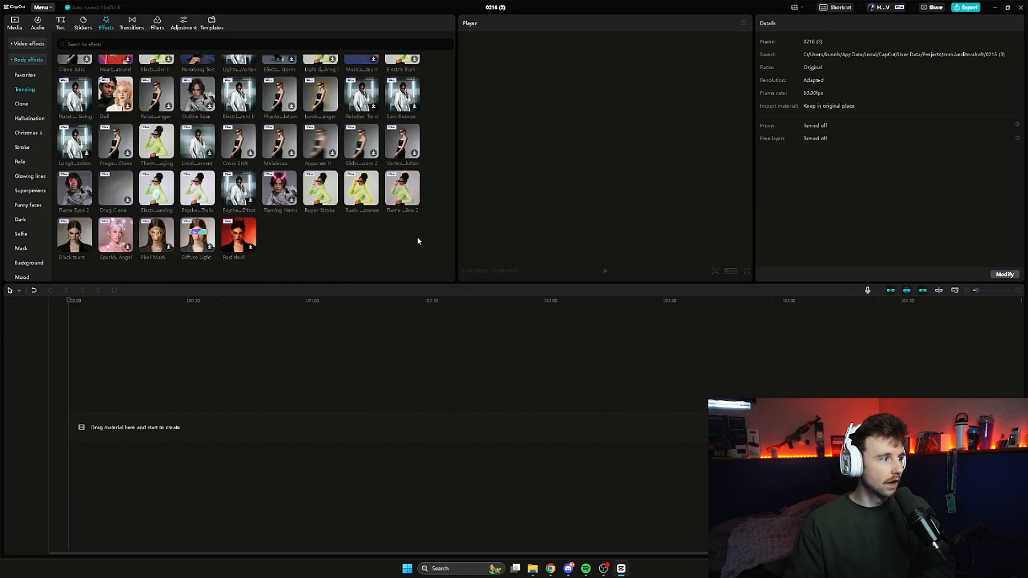
- Browse the Winter, Fashion, Campus, Pet and Icons stickers, then open the Text tools
left_click(83, 21)
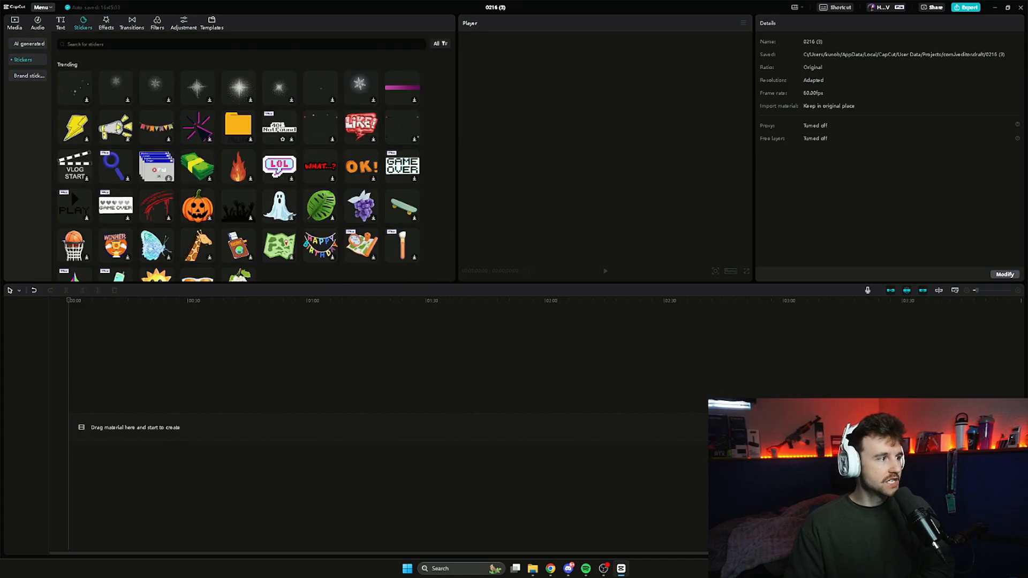
scroll("down", 3)
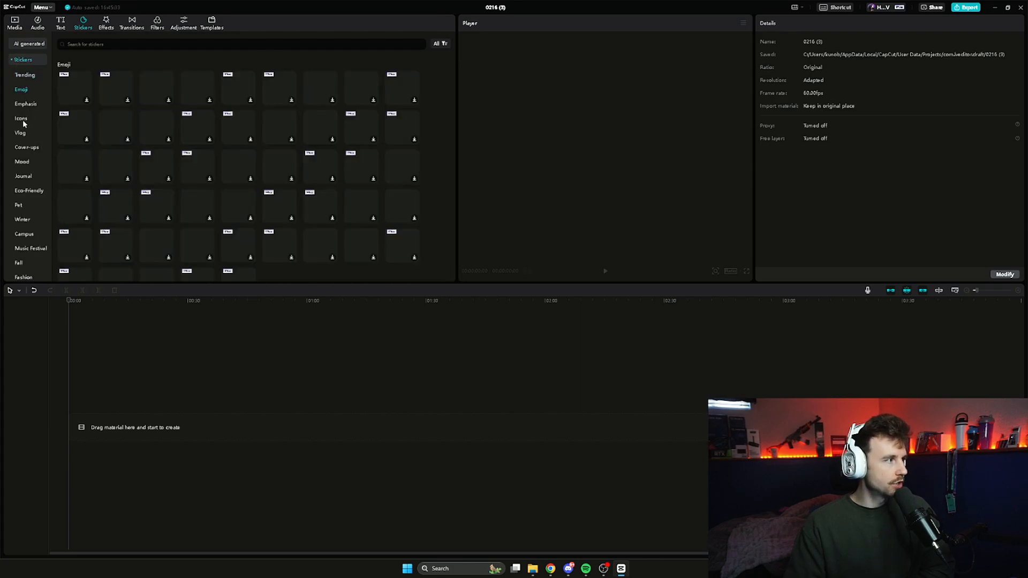
left_click(21, 118)
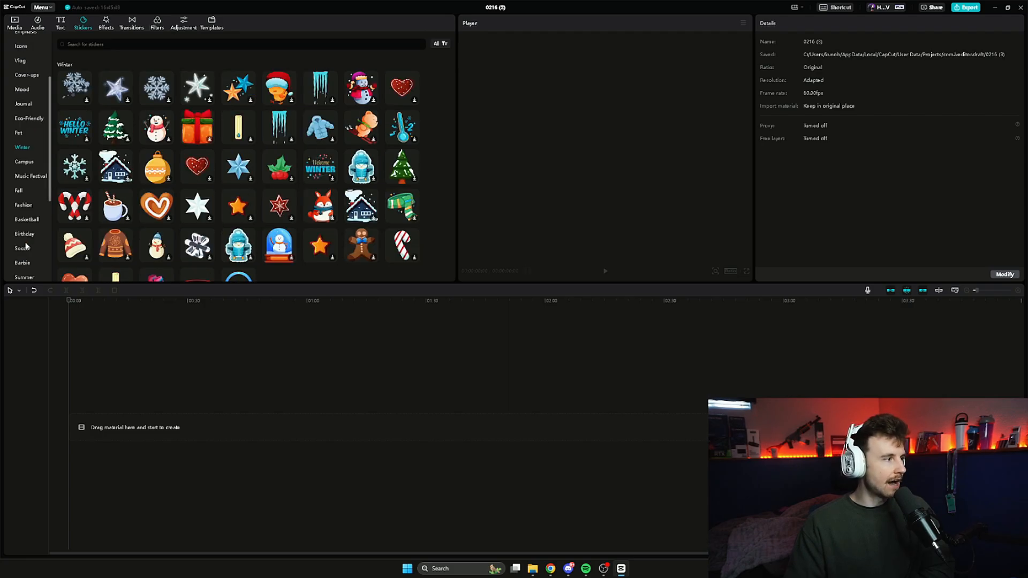
left_click(24, 204)
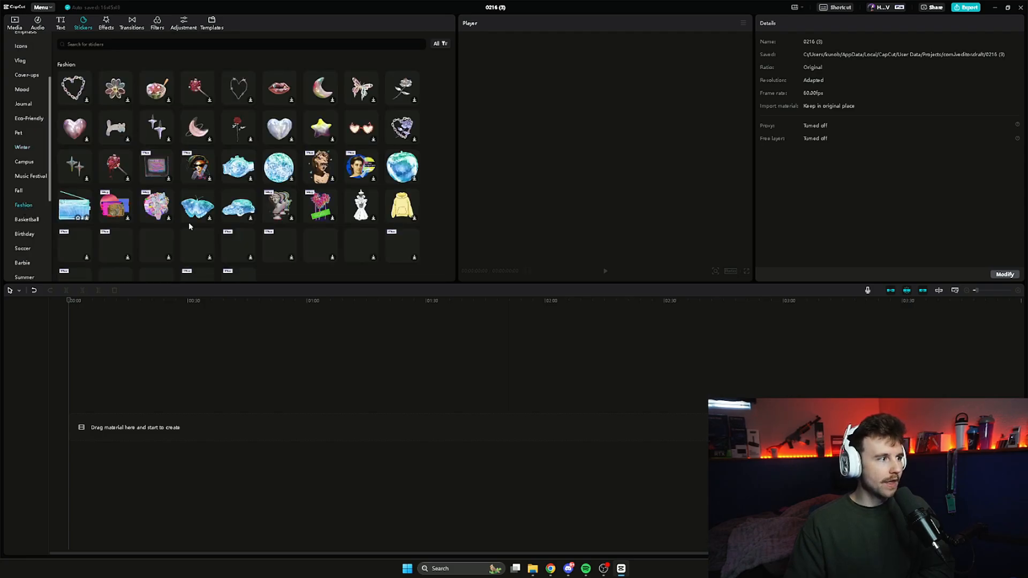
scroll("down", 3)
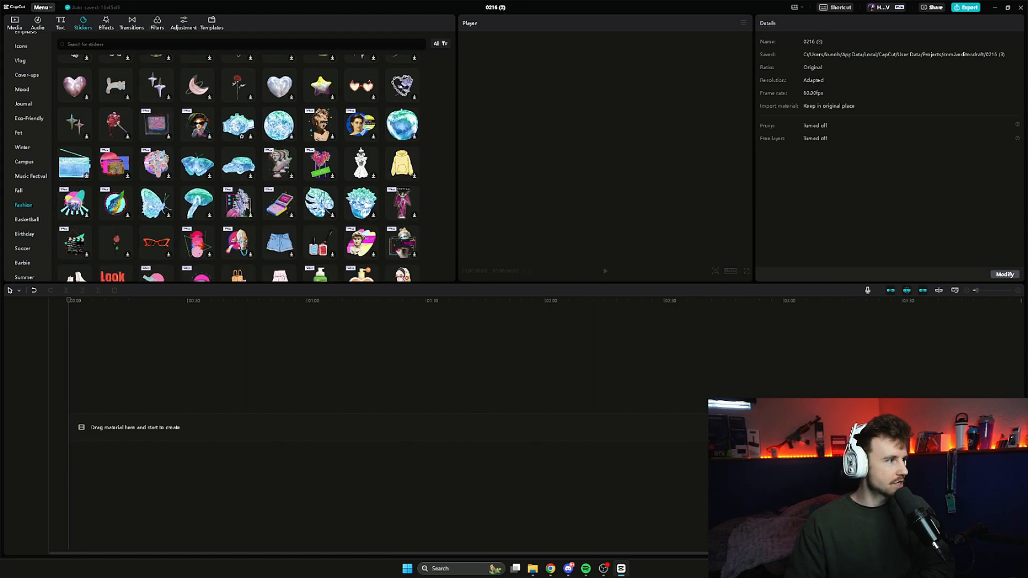
left_click(23, 162)
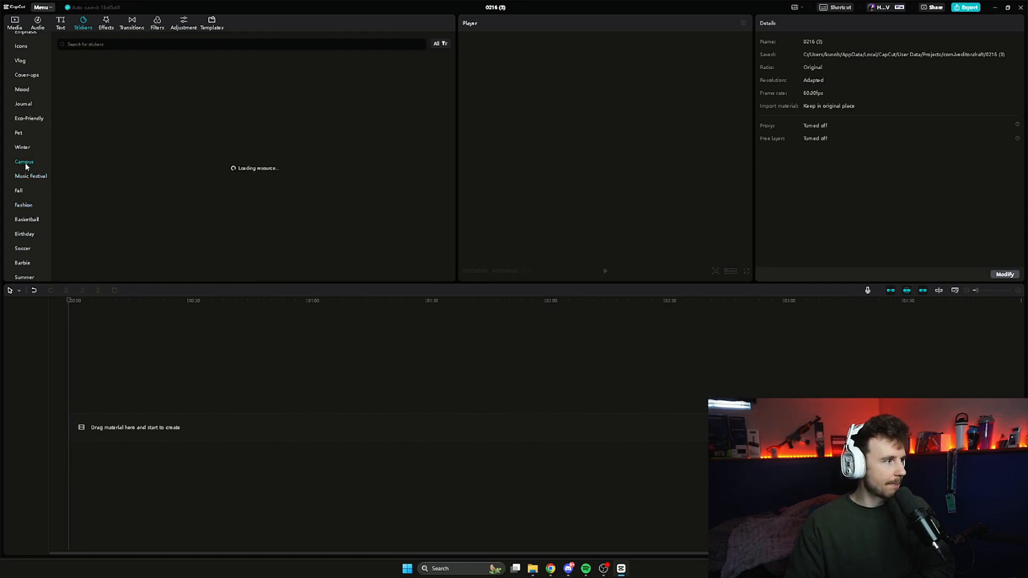
left_click(23, 147)
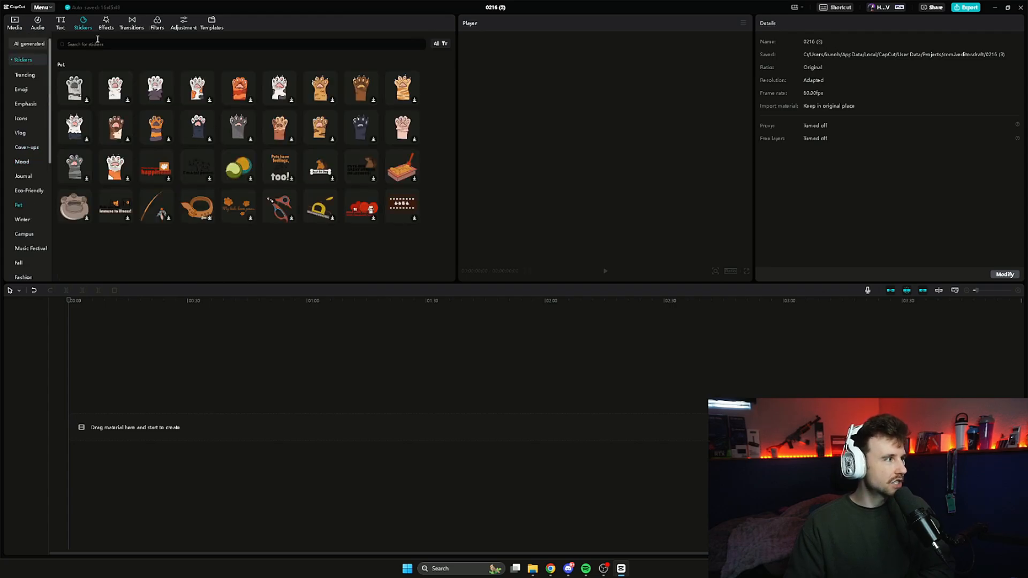
left_click(20, 118)
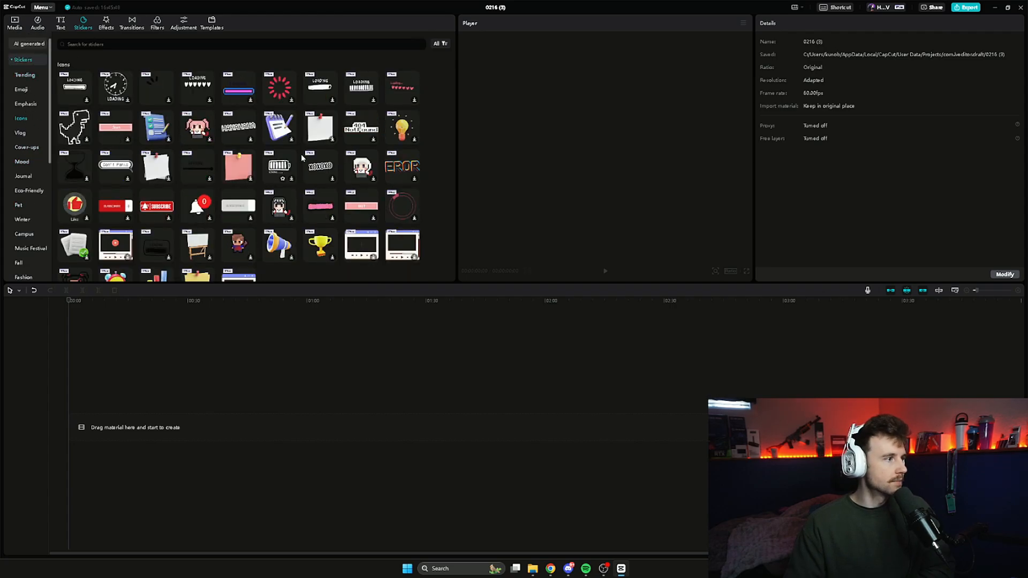
scroll("down", 3)
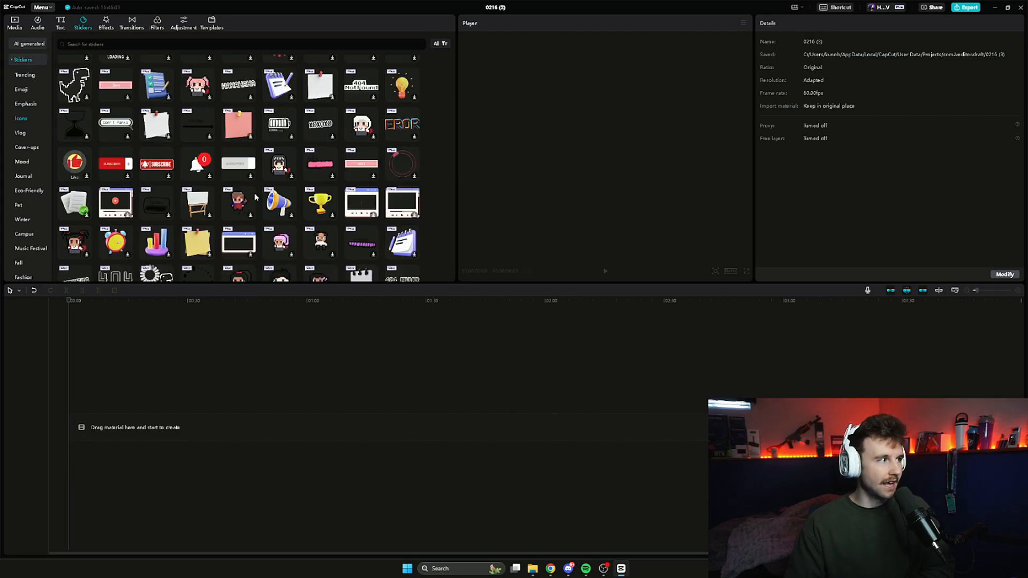
left_click(24, 75)
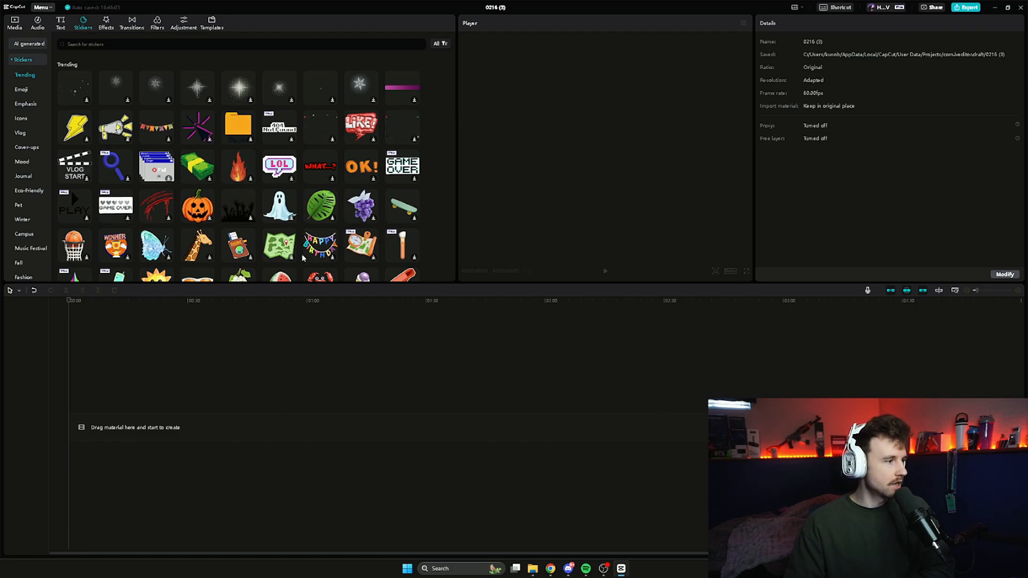
left_click(61, 22)
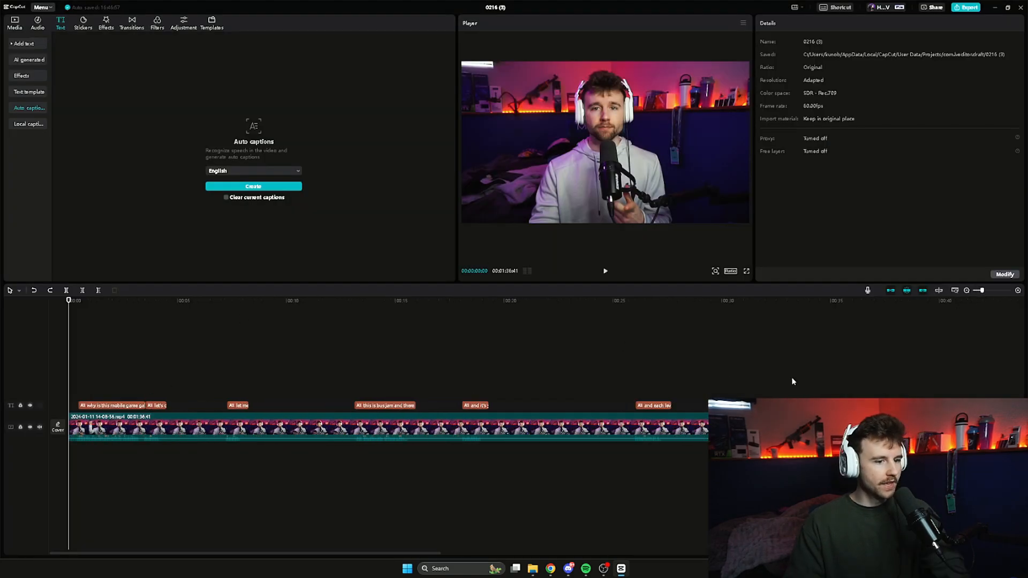
- Style all captions bold white uppercase, then open caption animations
left_click(112, 405)
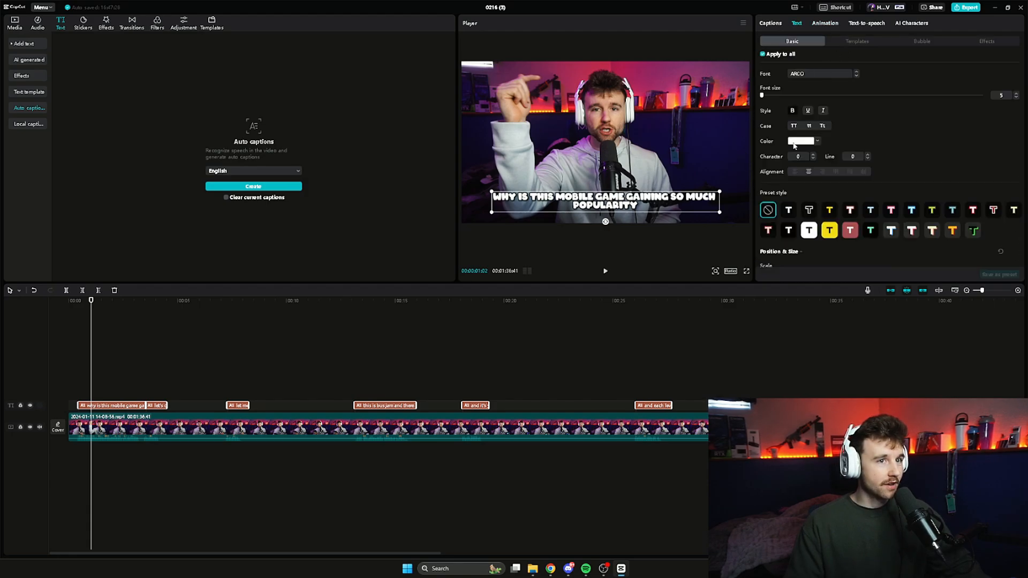
left_click(825, 23)
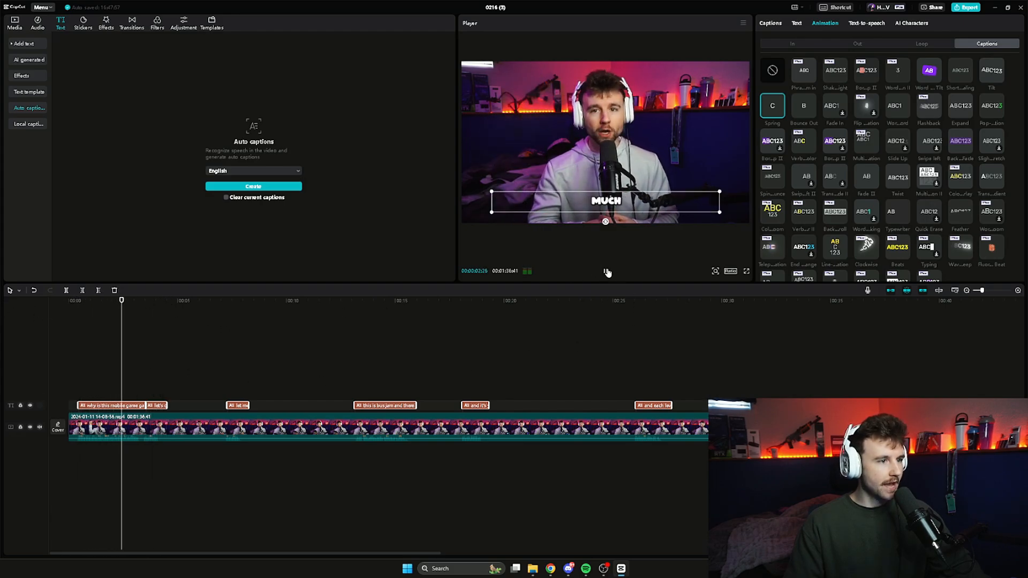
- Preview a word-by-word caption animation preset, then show the AI Characters gallery
left_click(929, 70)
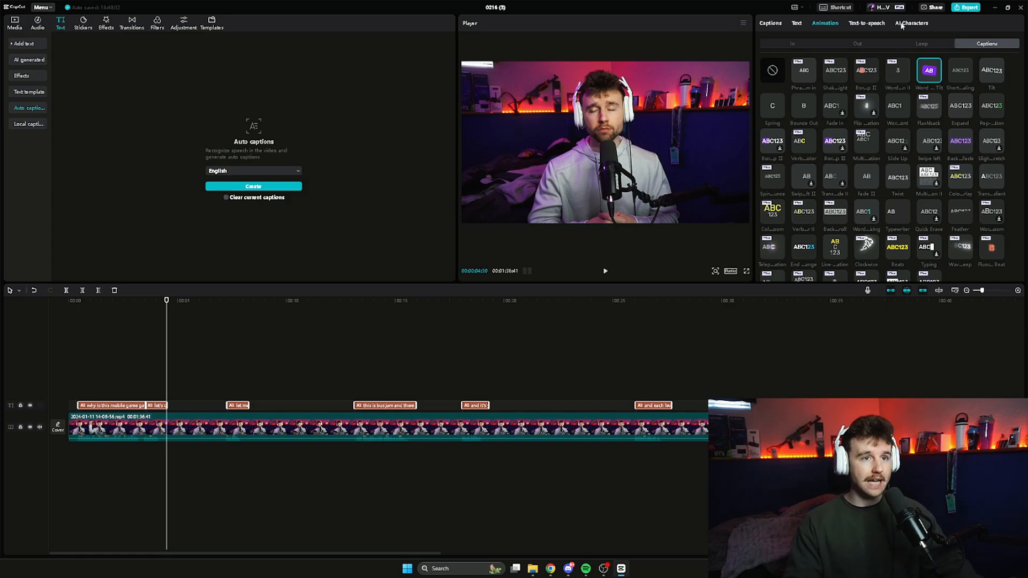
left_click(910, 23)
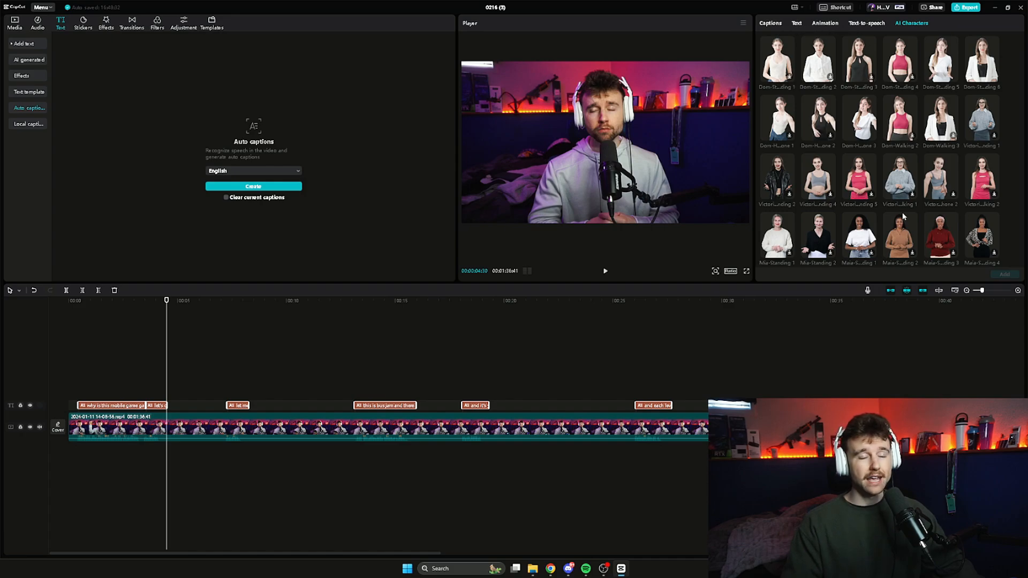
- Browse the Spanish text-to-speech voices, then switch to the Audio library
left_click(866, 23)
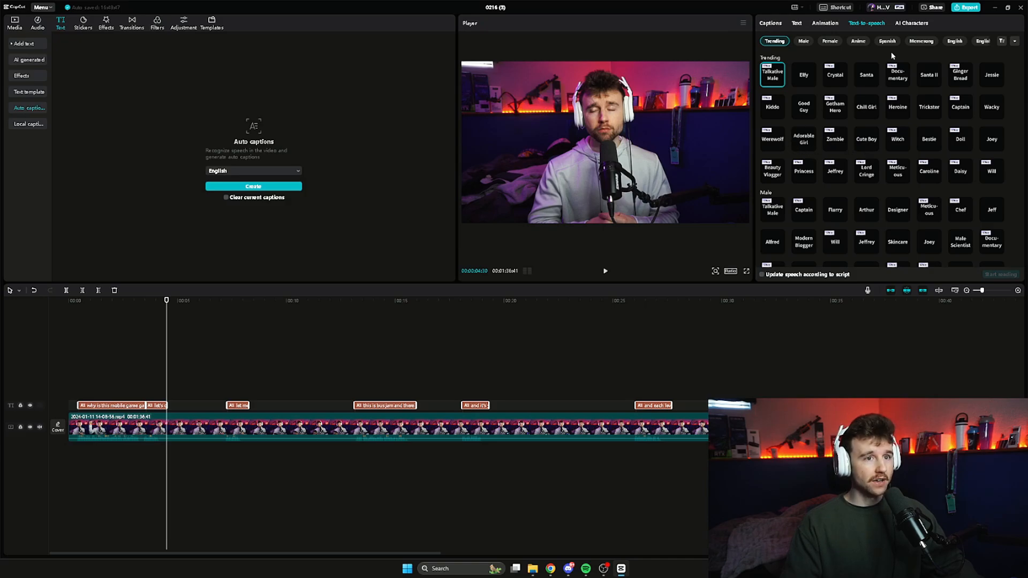
left_click(887, 40)
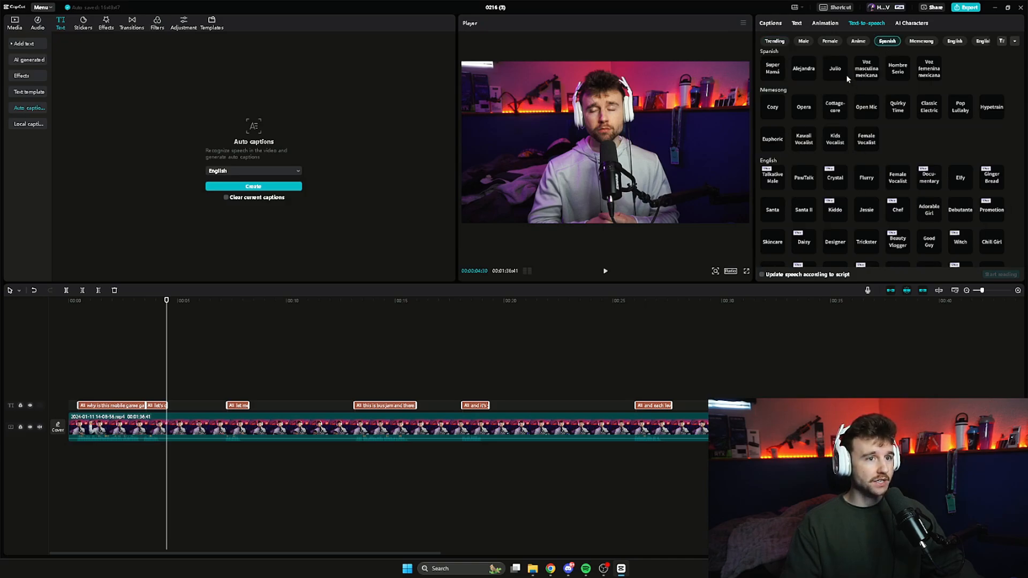
left_click(796, 23)
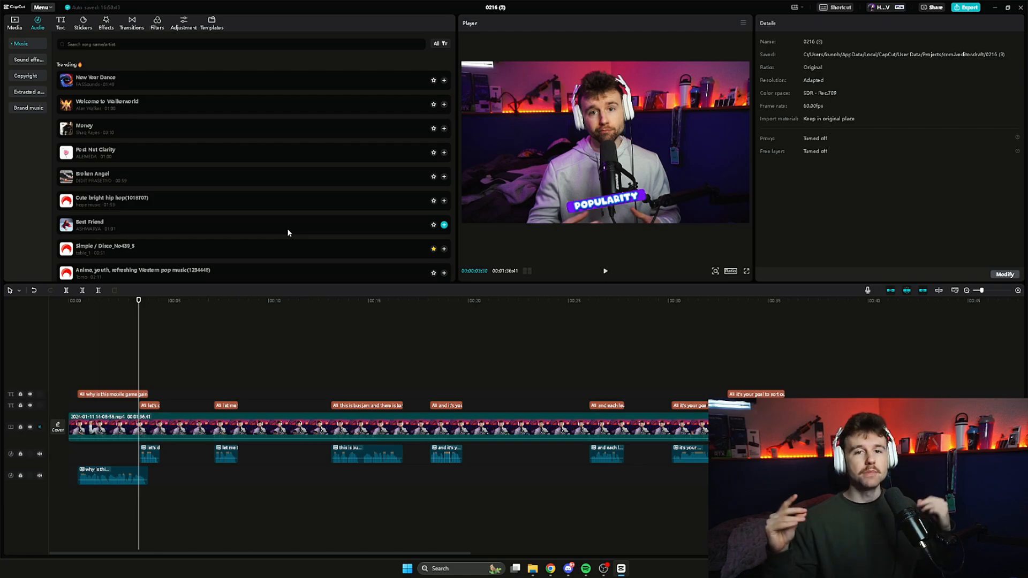
- Scroll the trending music list and open the Sound effects library
scroll("down", 3)
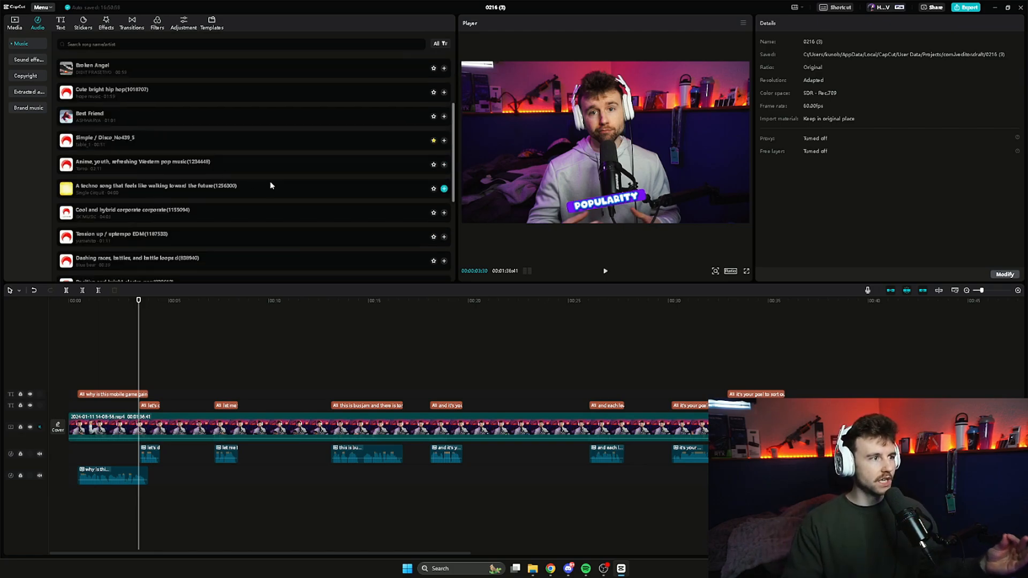
scroll("down", 3)
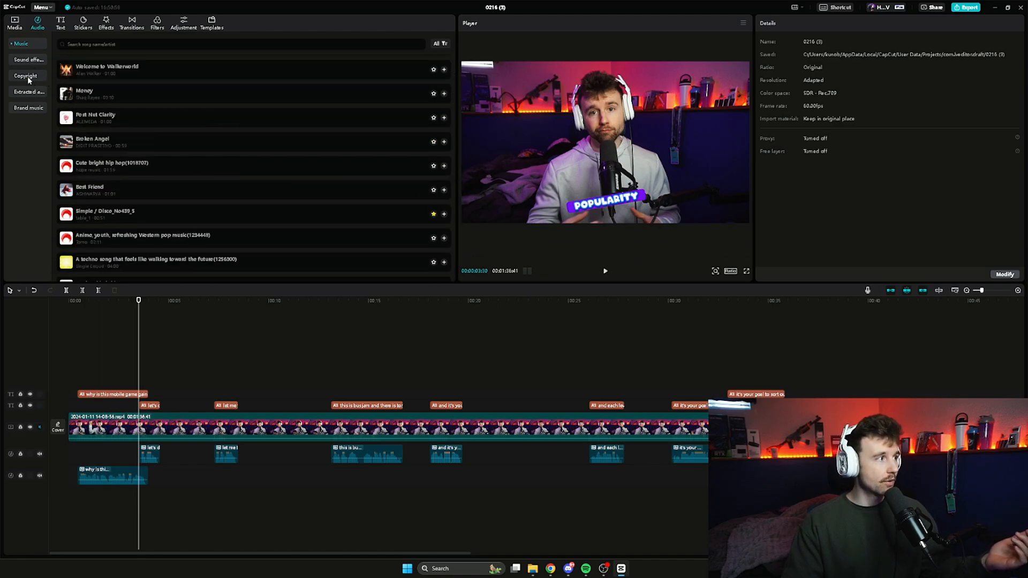
left_click(29, 59)
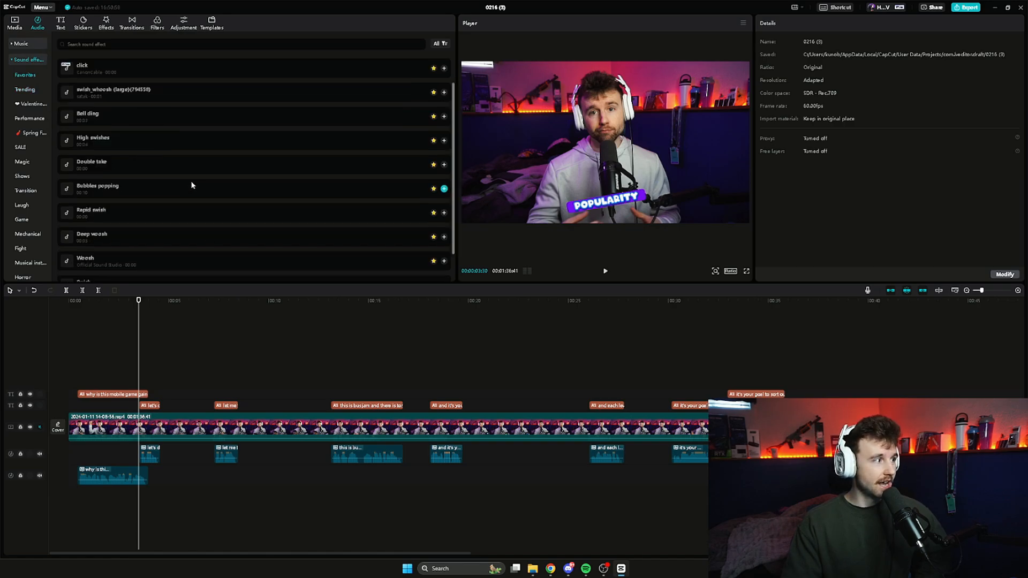
- Browse trending and favourited sound effects, then show the video clip's settings
left_click(25, 89)
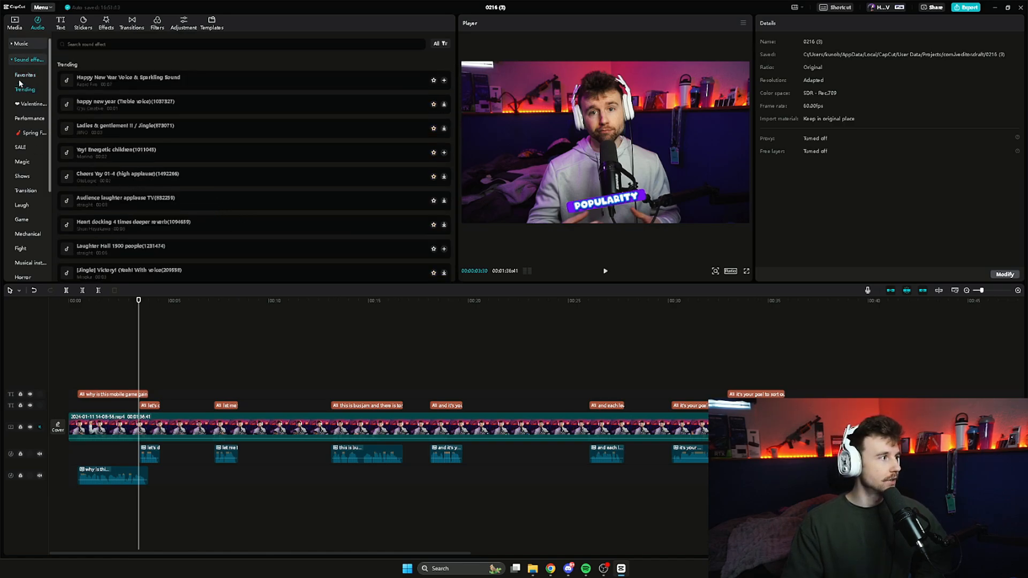
left_click(25, 75)
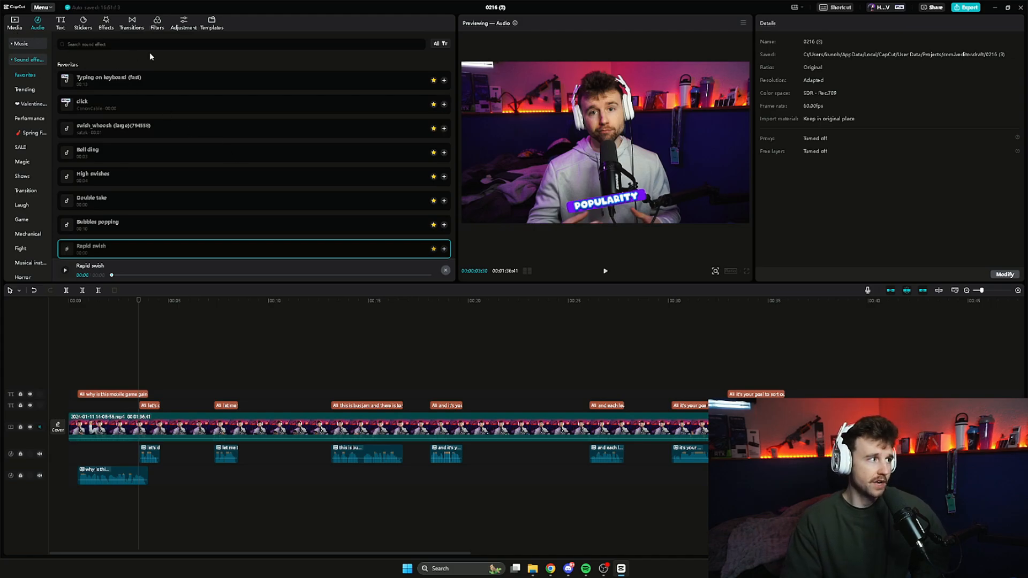
left_click(183, 23)
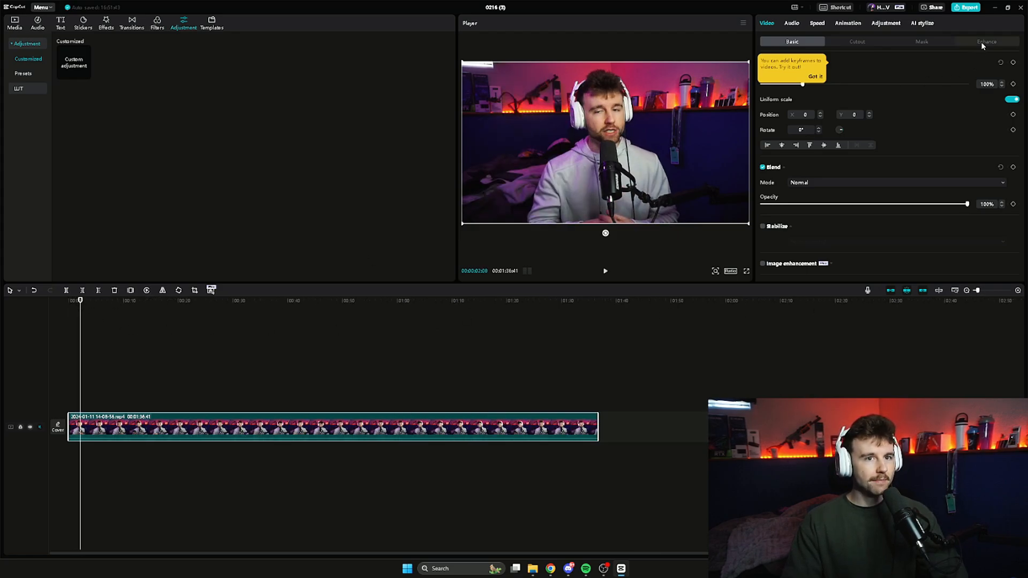
- Enable face retouching for the clip and raise White teeth to about 51
left_click(985, 41)
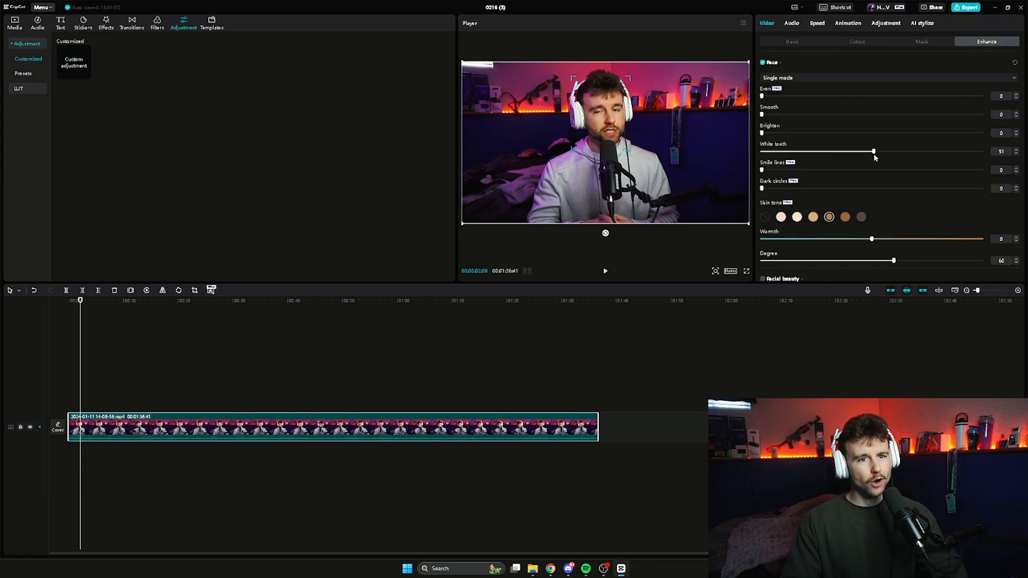
left_click_drag(872, 151, 894, 152)
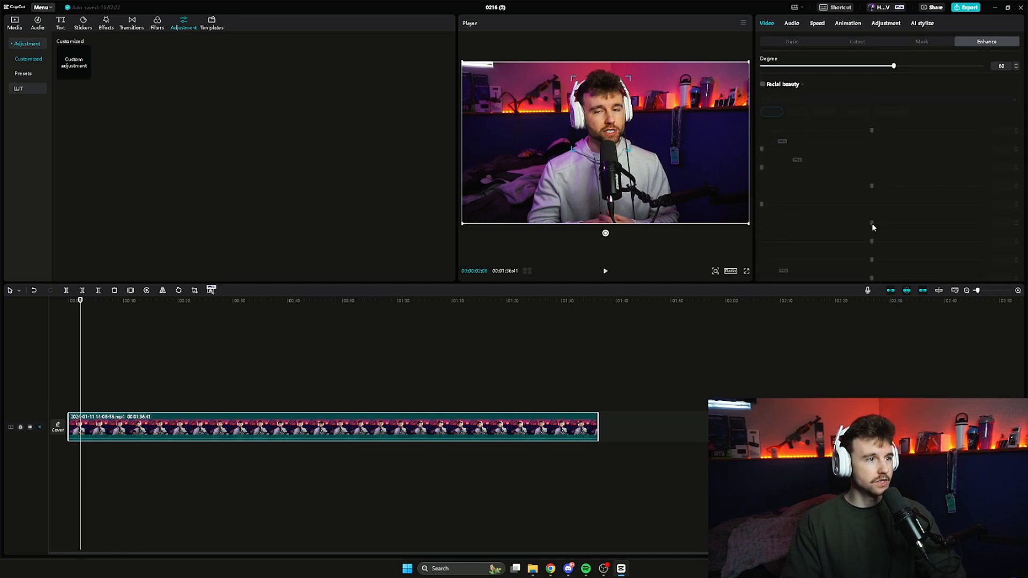
- Turn on Facial beauty reshaping for the speaker's face
left_click(762, 84)
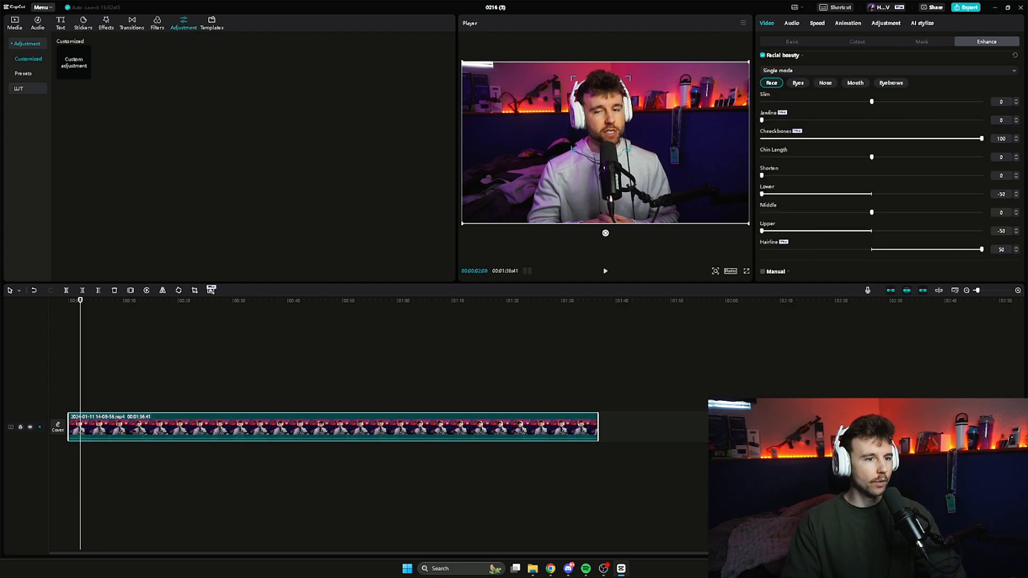
scroll("down", 3)
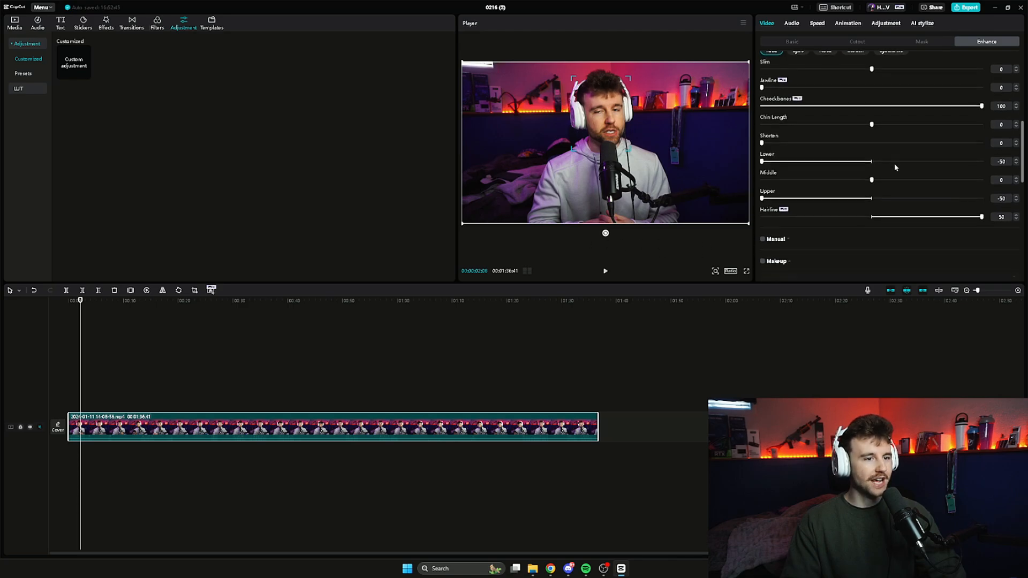
scroll("down", 3)
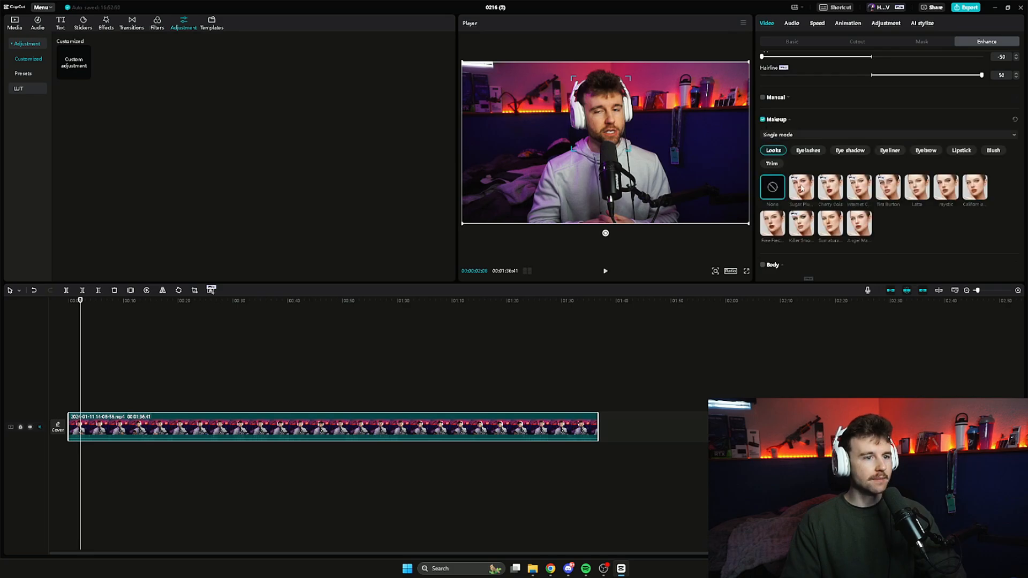
- Try the first Makeup look and a couple of Eyelashes styles
left_click(800, 188)
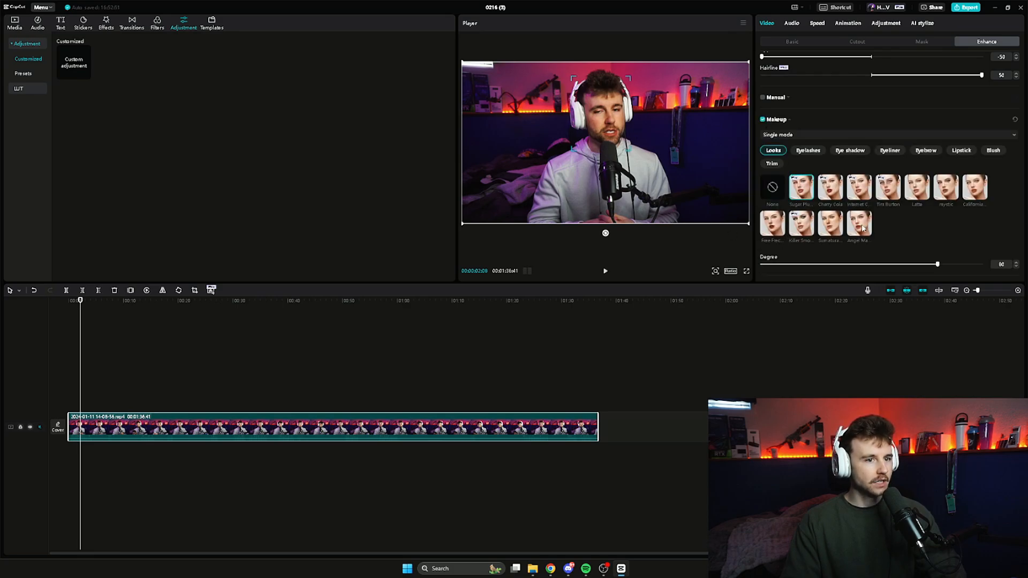
left_click(808, 150)
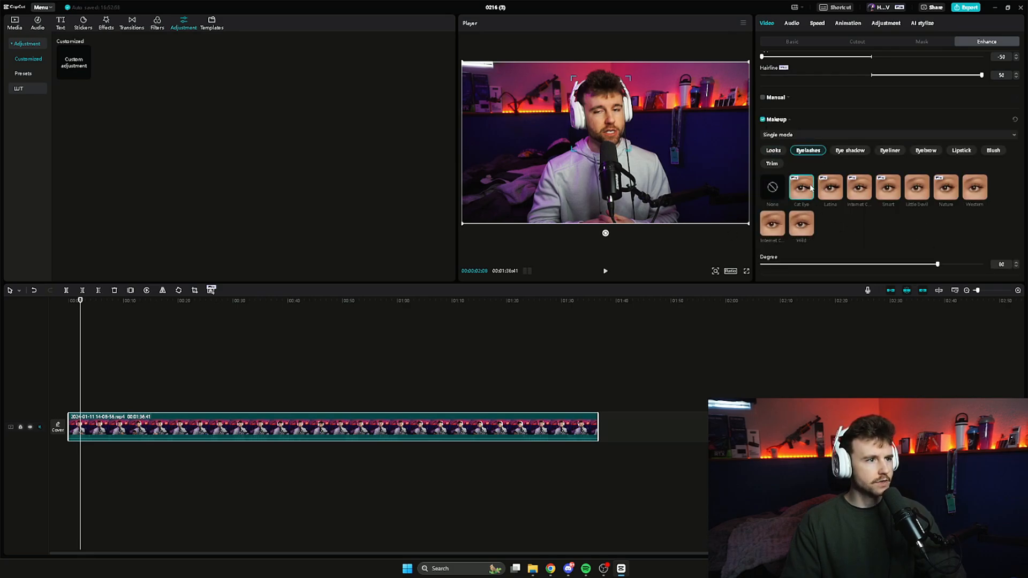
left_click(829, 187)
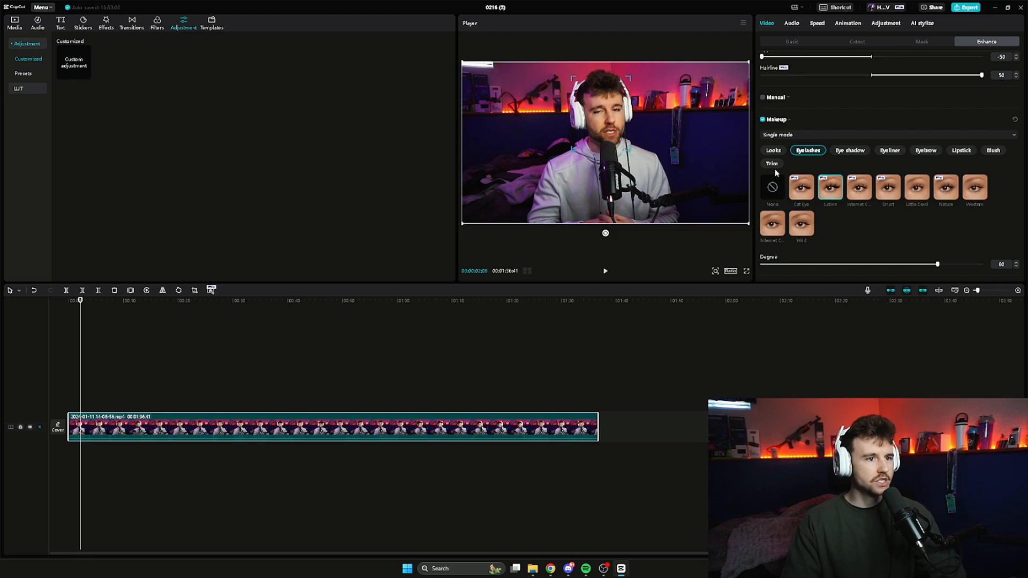
left_click(849, 149)
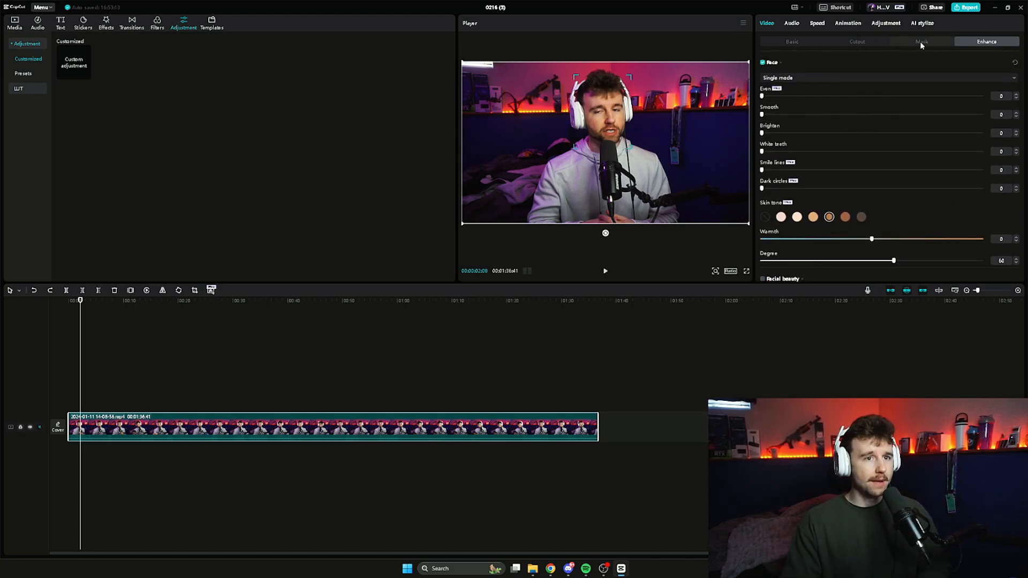
- Preview the Heart mask on the clip, then move on to the Cutout options
left_click(920, 41)
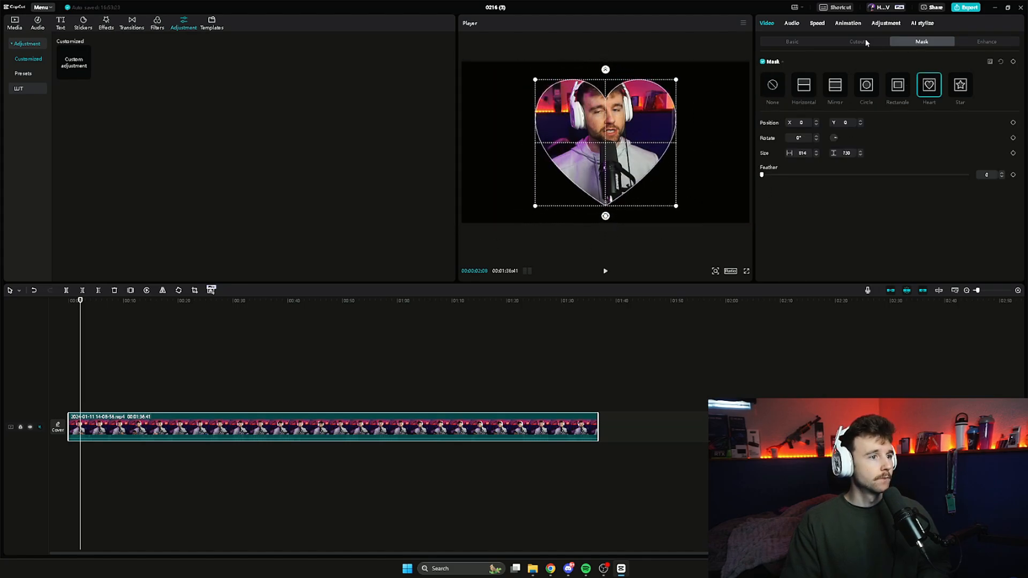
left_click(856, 41)
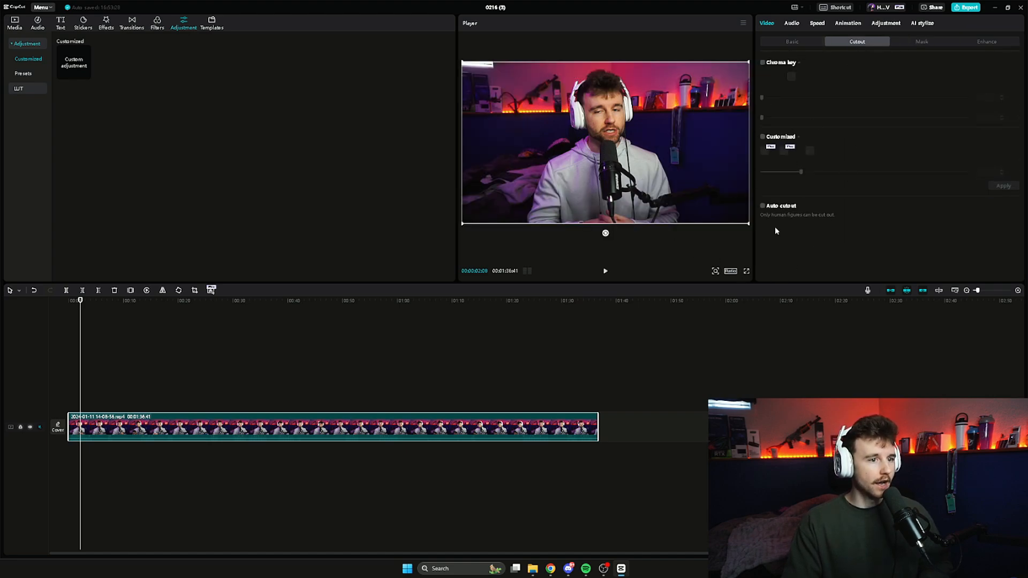
- Auto cut out the speaker, add Basic Luminescence glow, raise Strength, scale to 56%
left_click(762, 205)
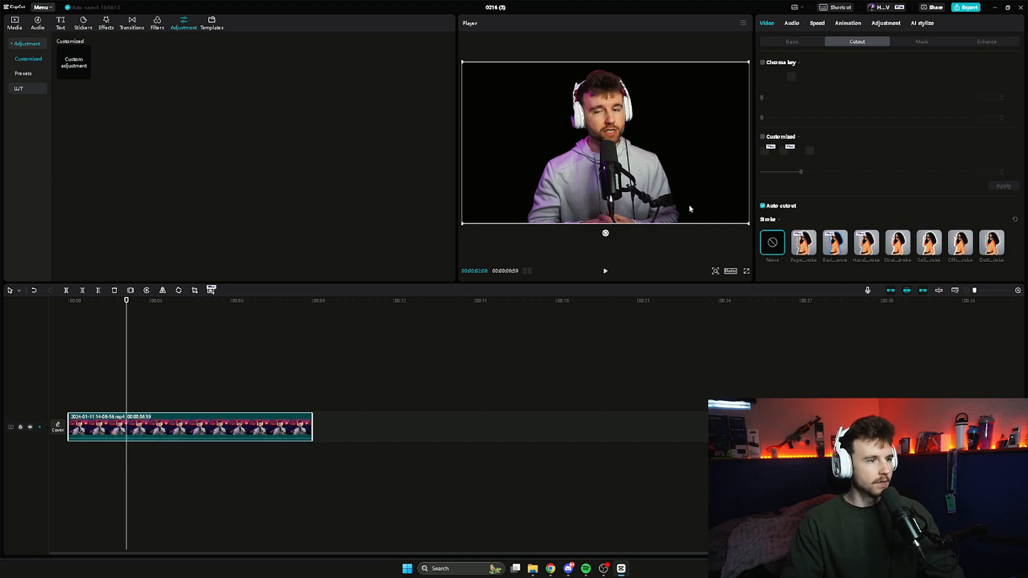
left_click(106, 21)
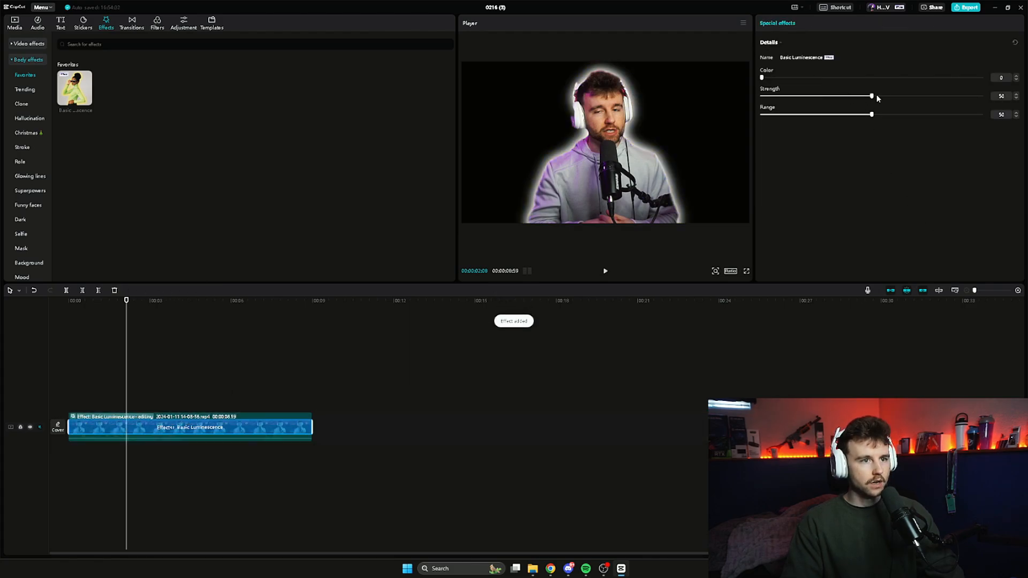
left_click_drag(873, 96, 979, 96)
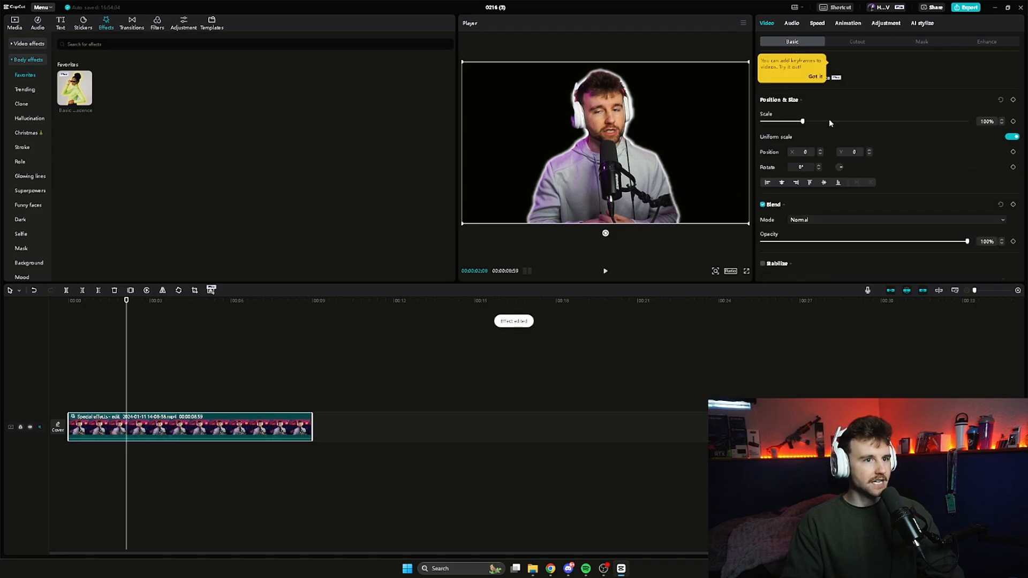
left_click_drag(802, 122, 783, 121)
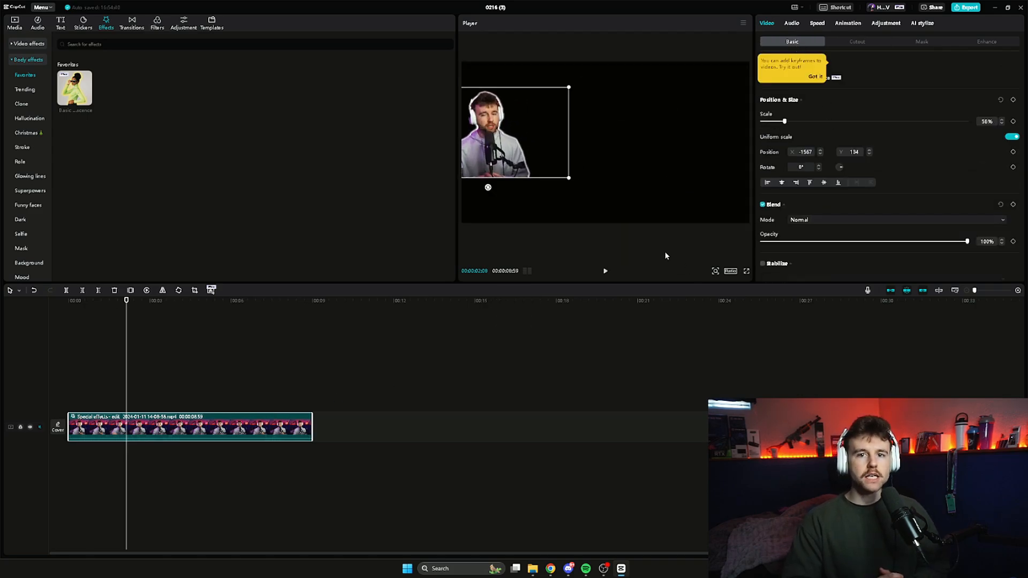
- Browse the Basic colour adjustment sliders, then move to the AI stylize presets
left_click(885, 23)
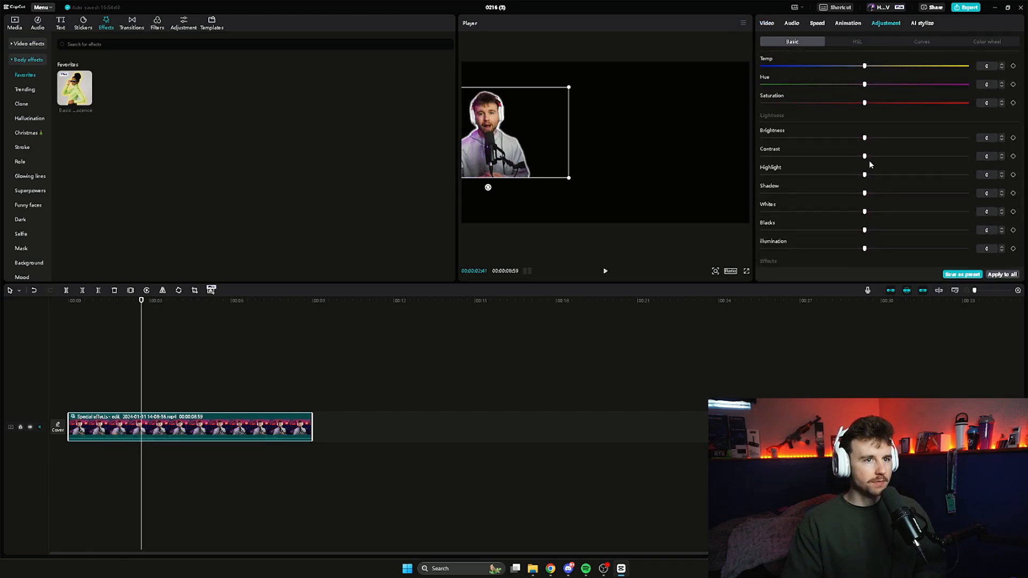
left_click_drag(864, 138, 942, 137)
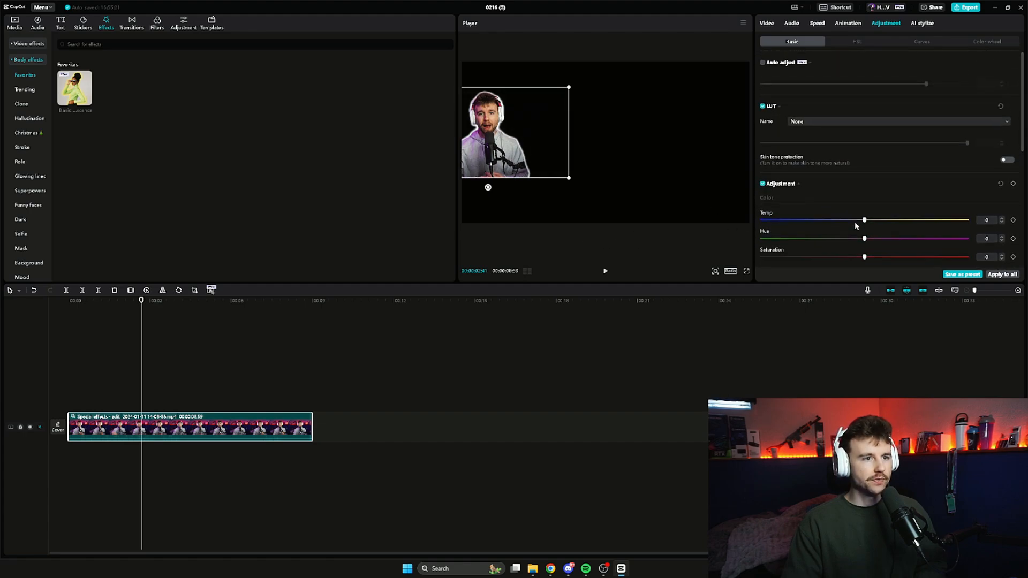
scroll("down", 3)
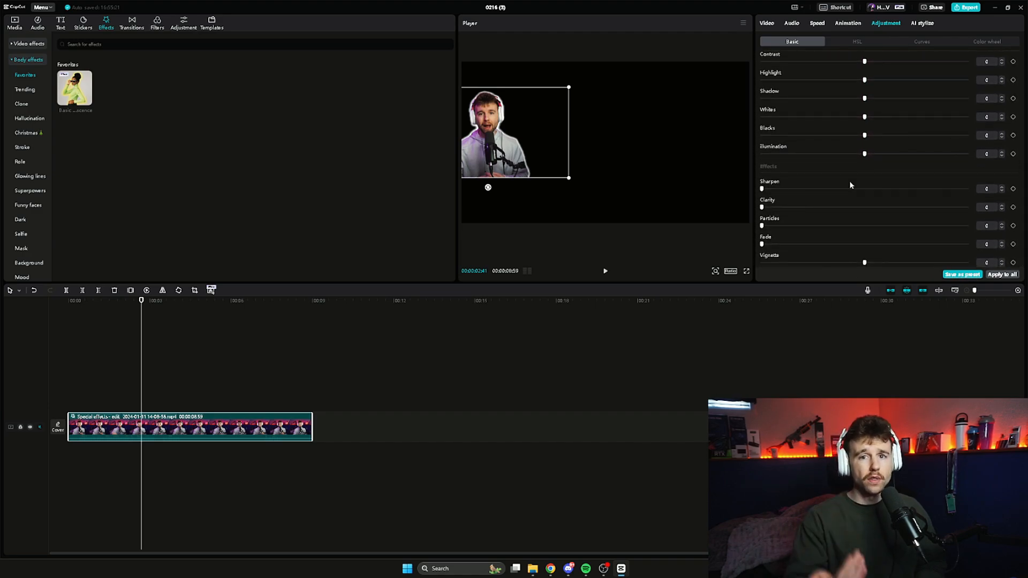
left_click(922, 23)
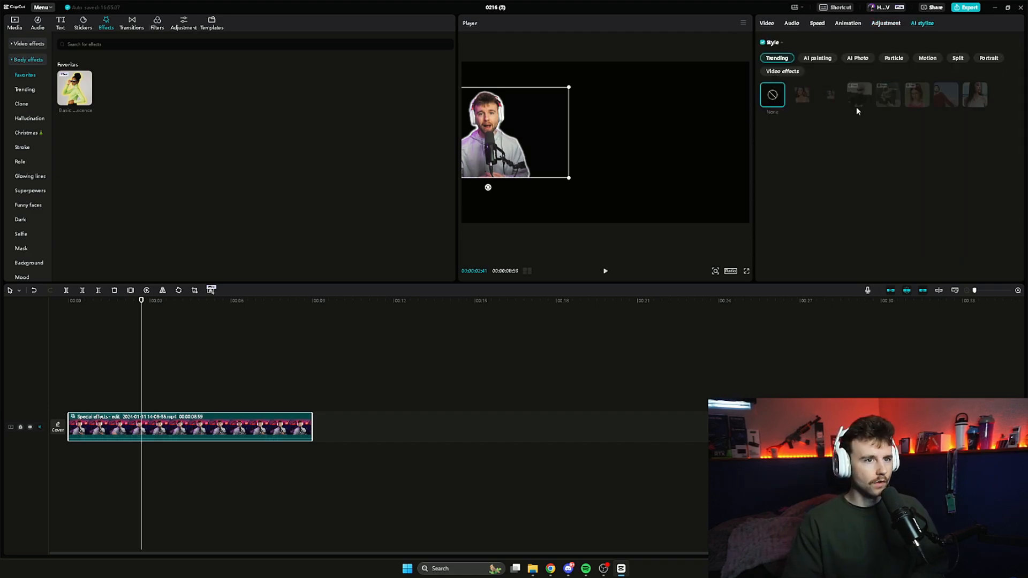
- Show the Video effects styles under AI stylize
left_click(817, 58)
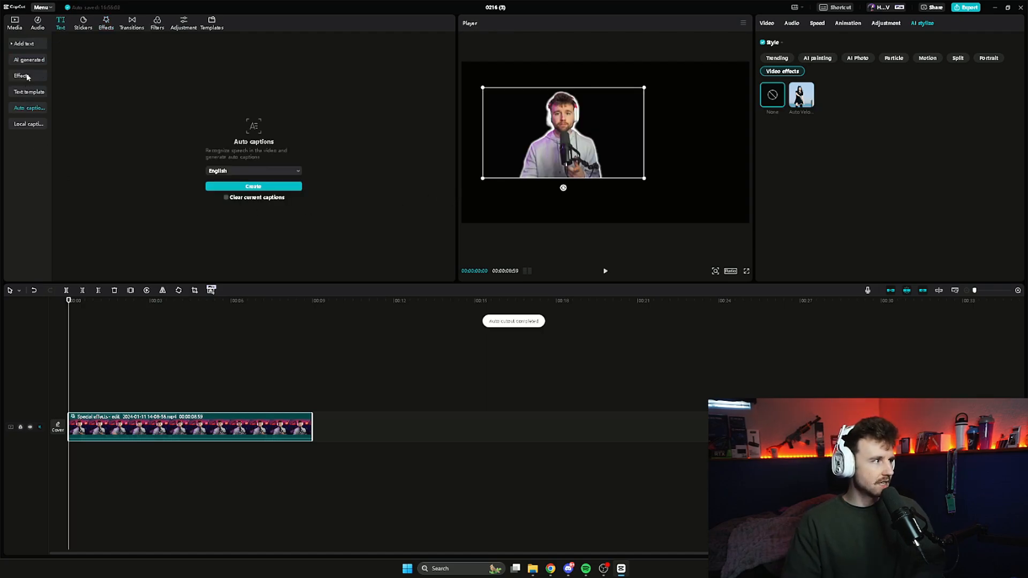
- Browse the AI generated text Showcase examples, then close them
left_click(28, 60)
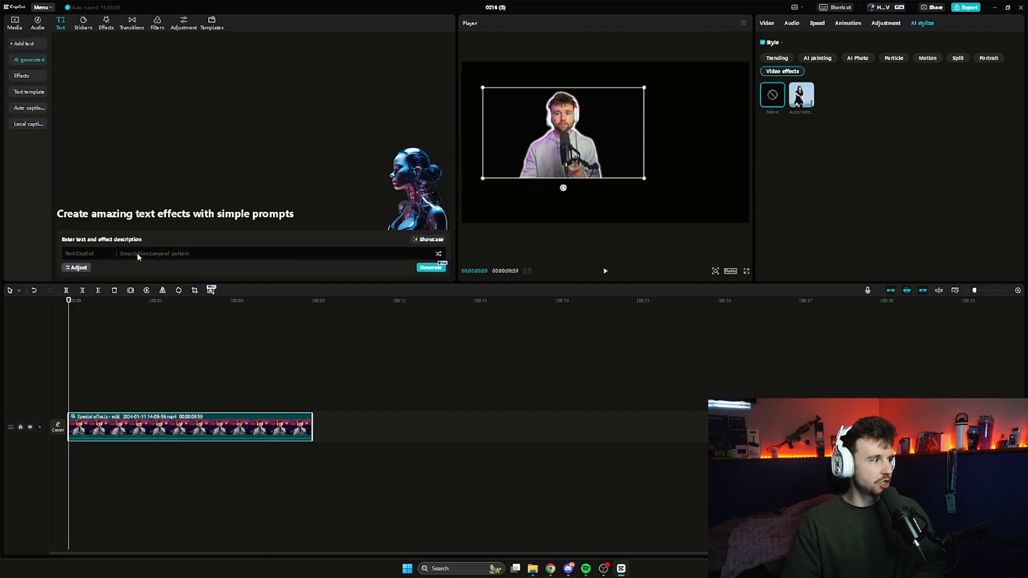
left_click(428, 239)
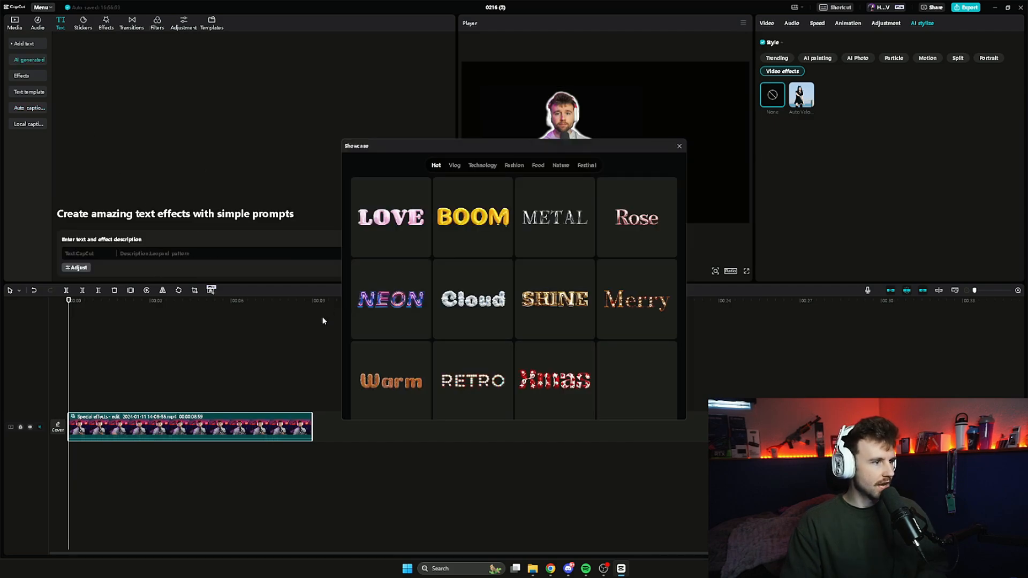
mouse_move(472, 216)
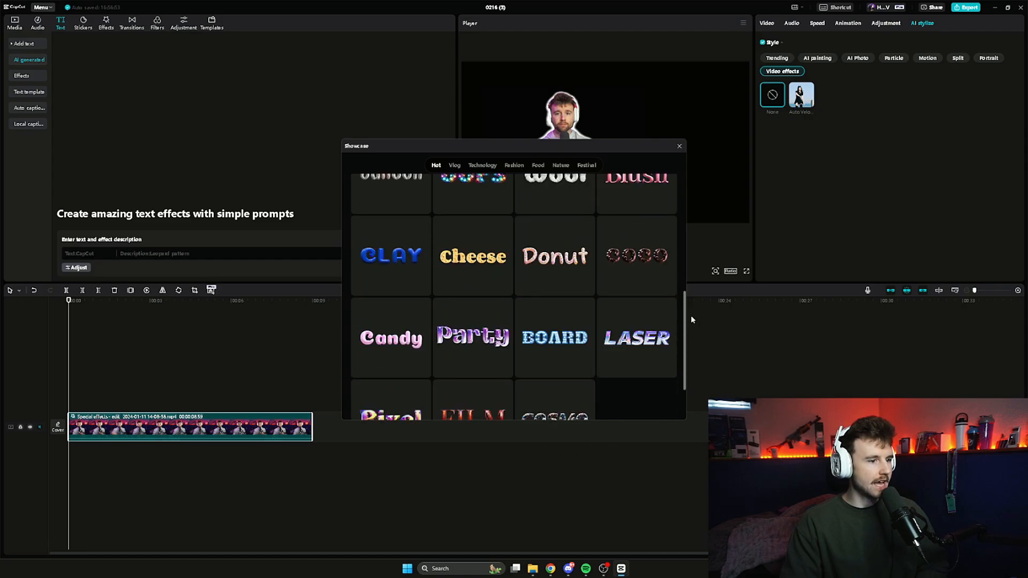
left_click(454, 165)
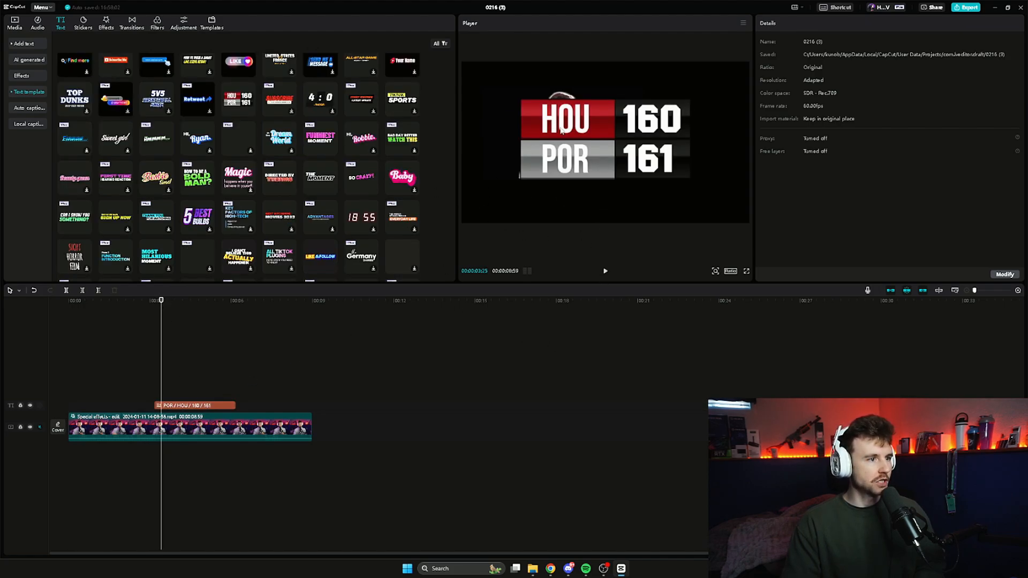
mouse_move(648, 182)
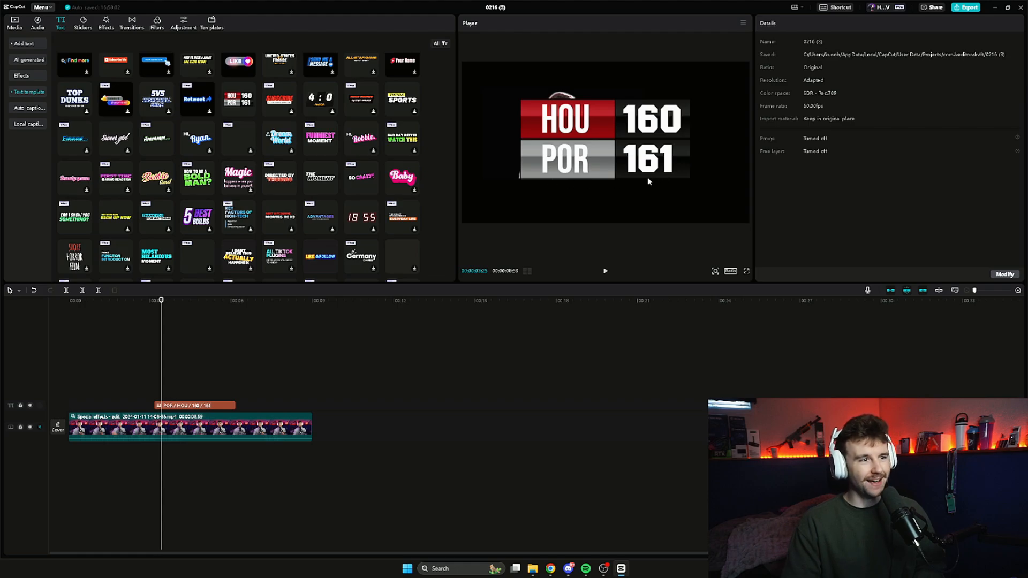